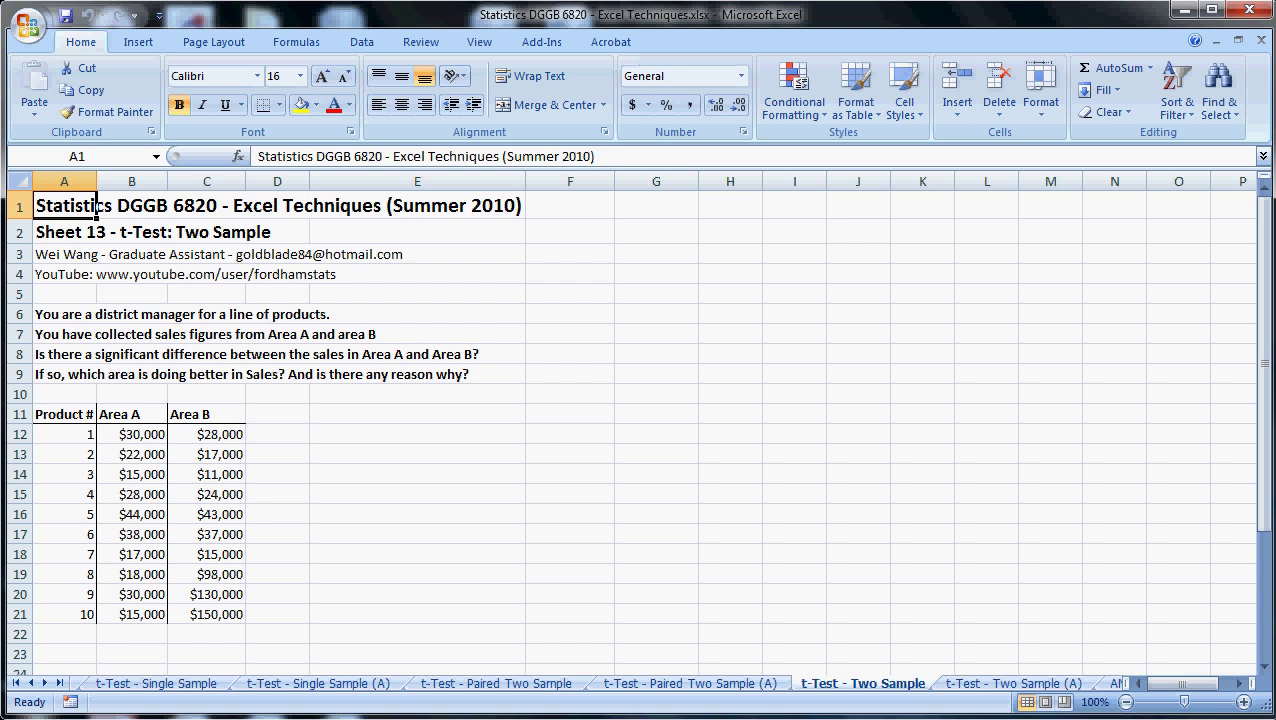
{"action": "mouse_move", "coordinate": [352, 496]}
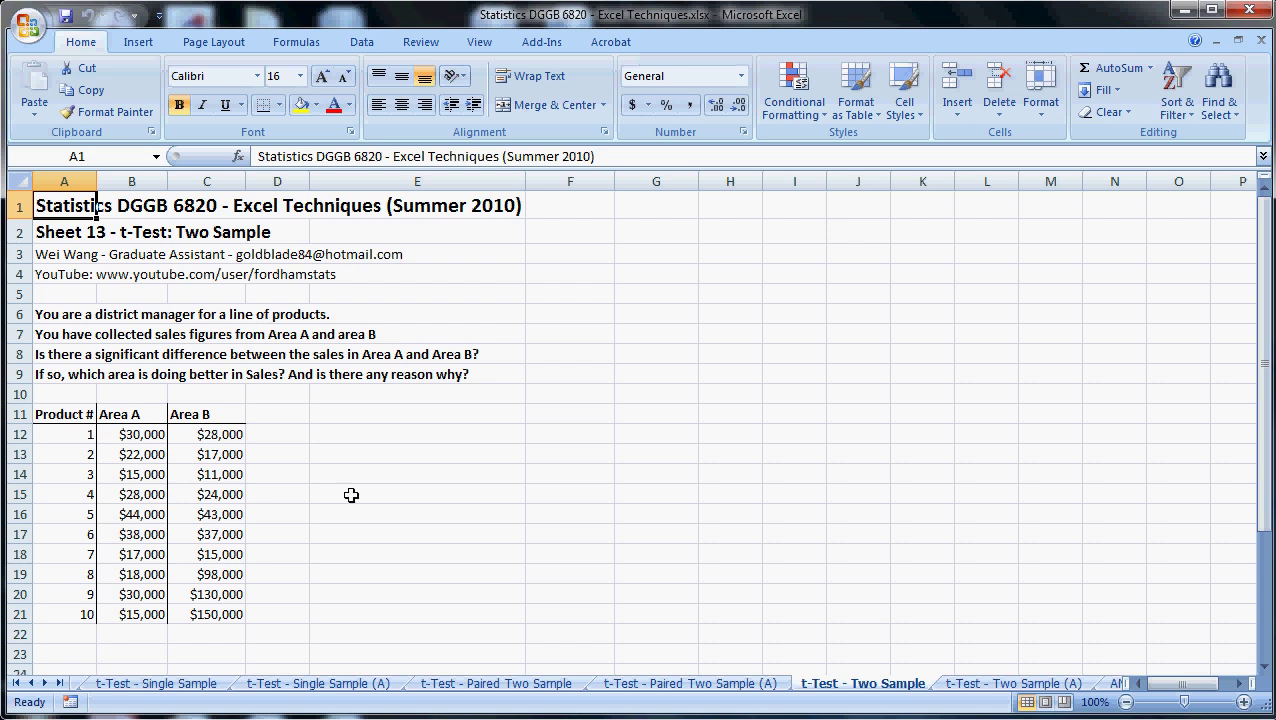
{"action": "mouse_move", "coordinate": [64, 308]}
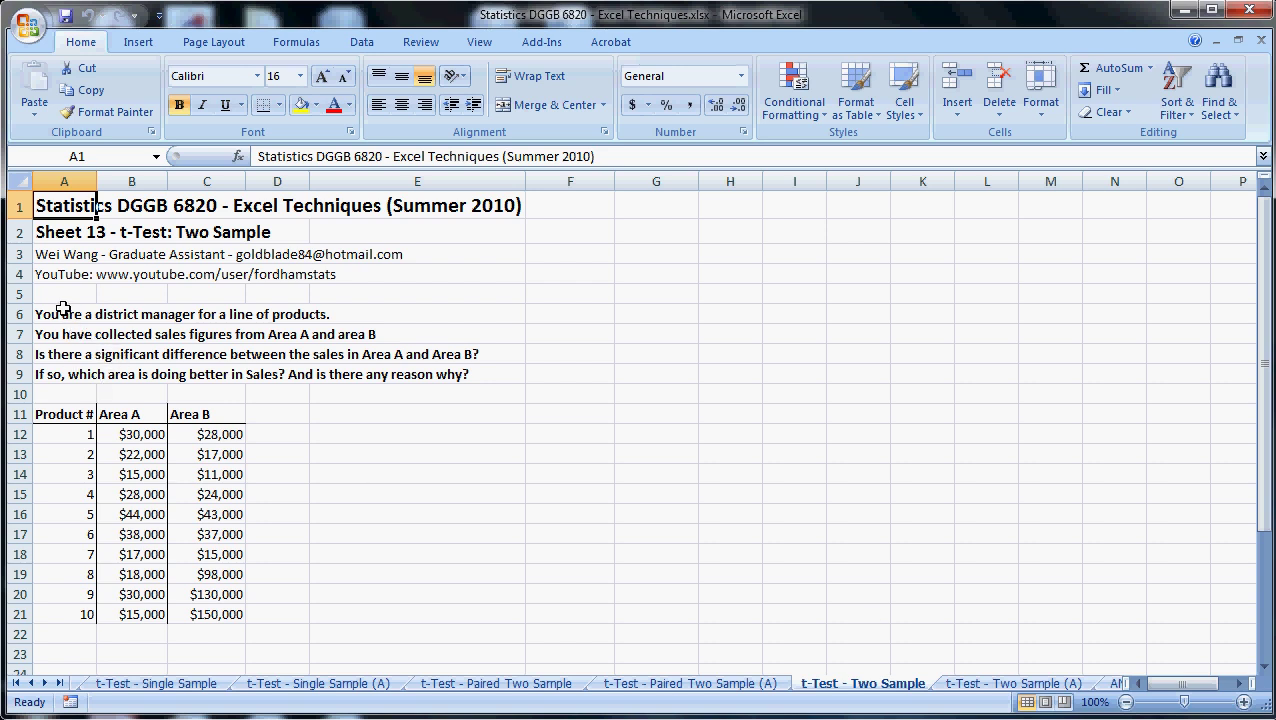
- Highlight the four lines of the problem statement, then clear the selection
{"action": "left_click_drag", "start_coordinate": [64, 314], "coordinate": [556, 376]}
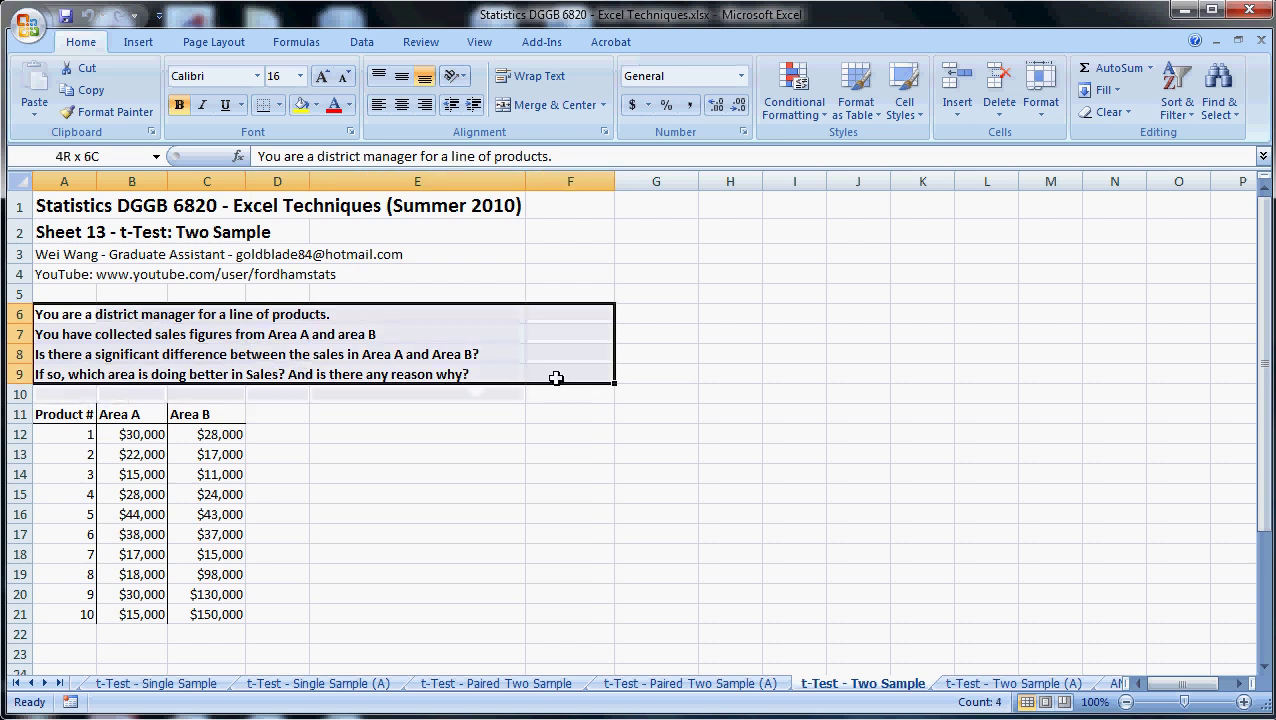
{"action": "left_click", "coordinate": [64, 314]}
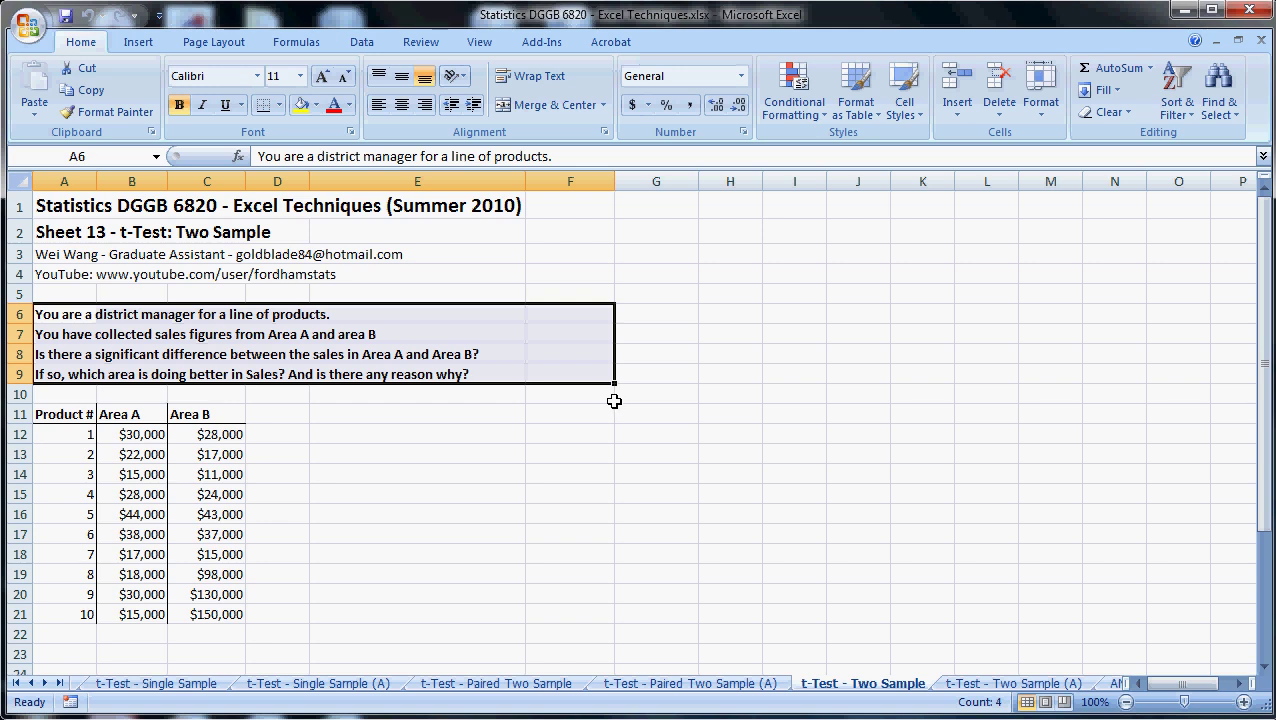
{"action": "left_click", "coordinate": [570, 392]}
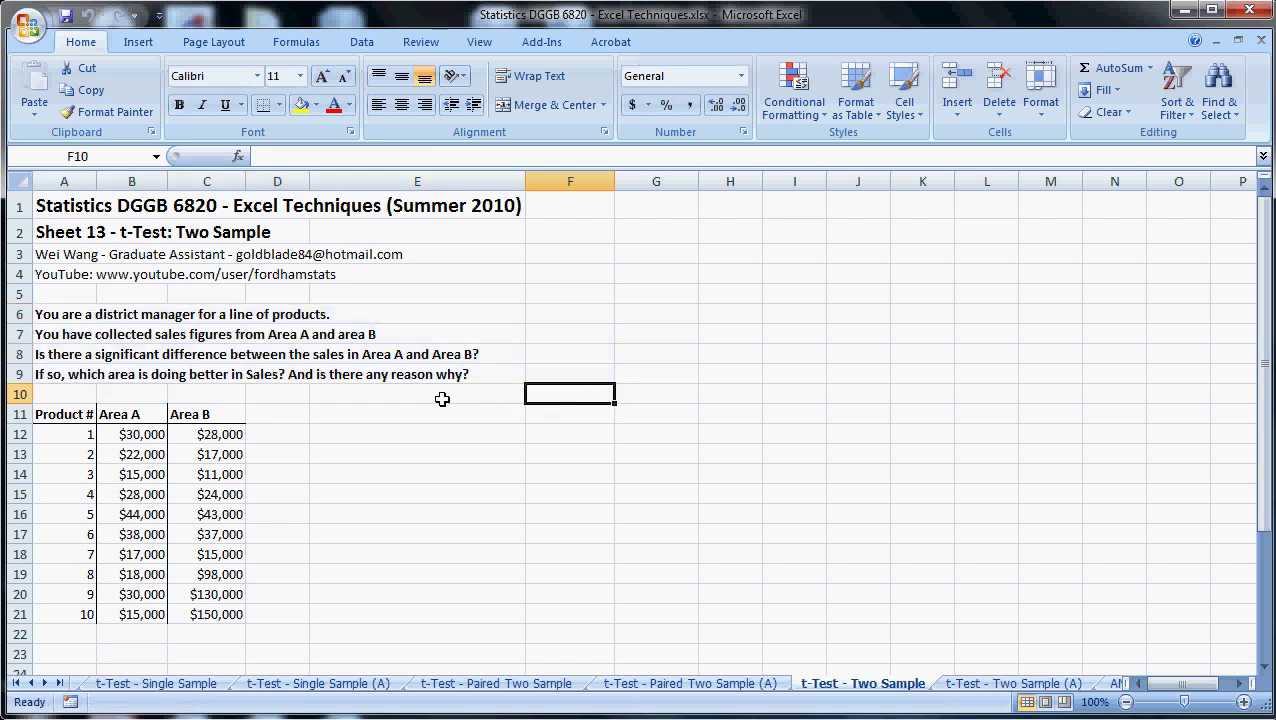
{"action": "mouse_move", "coordinate": [384, 388]}
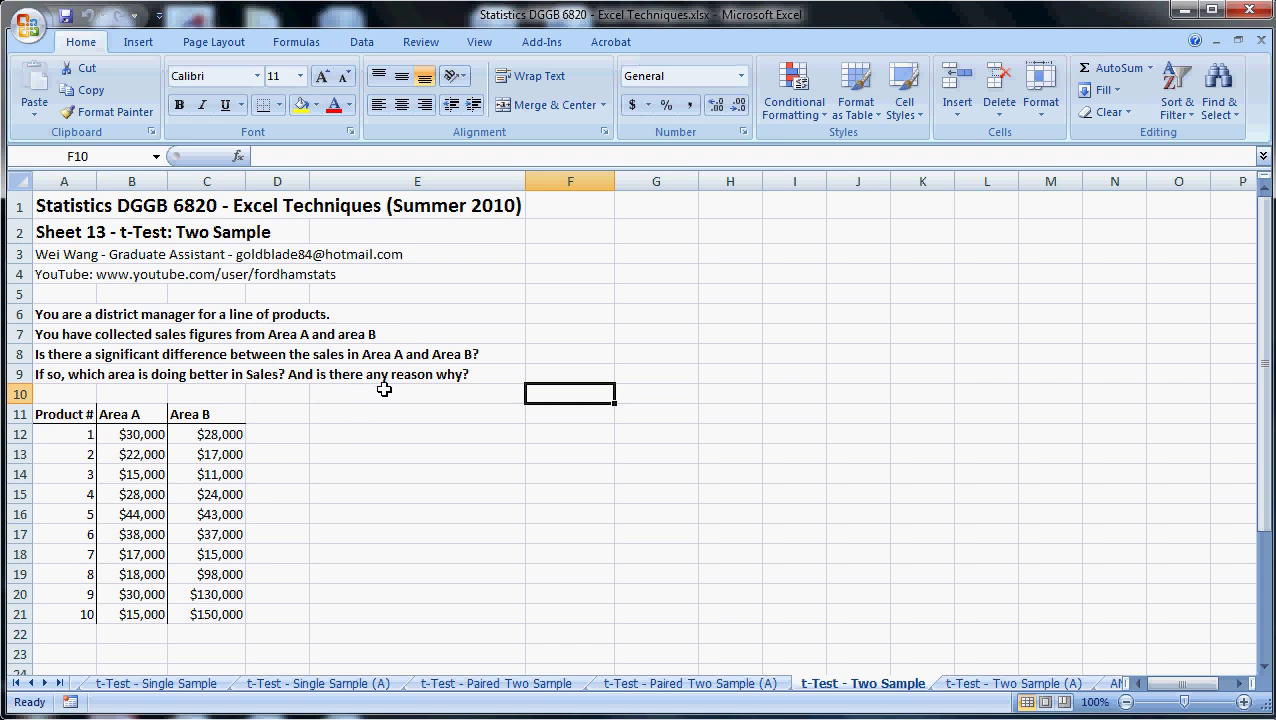
{"action": "mouse_move", "coordinate": [392, 418]}
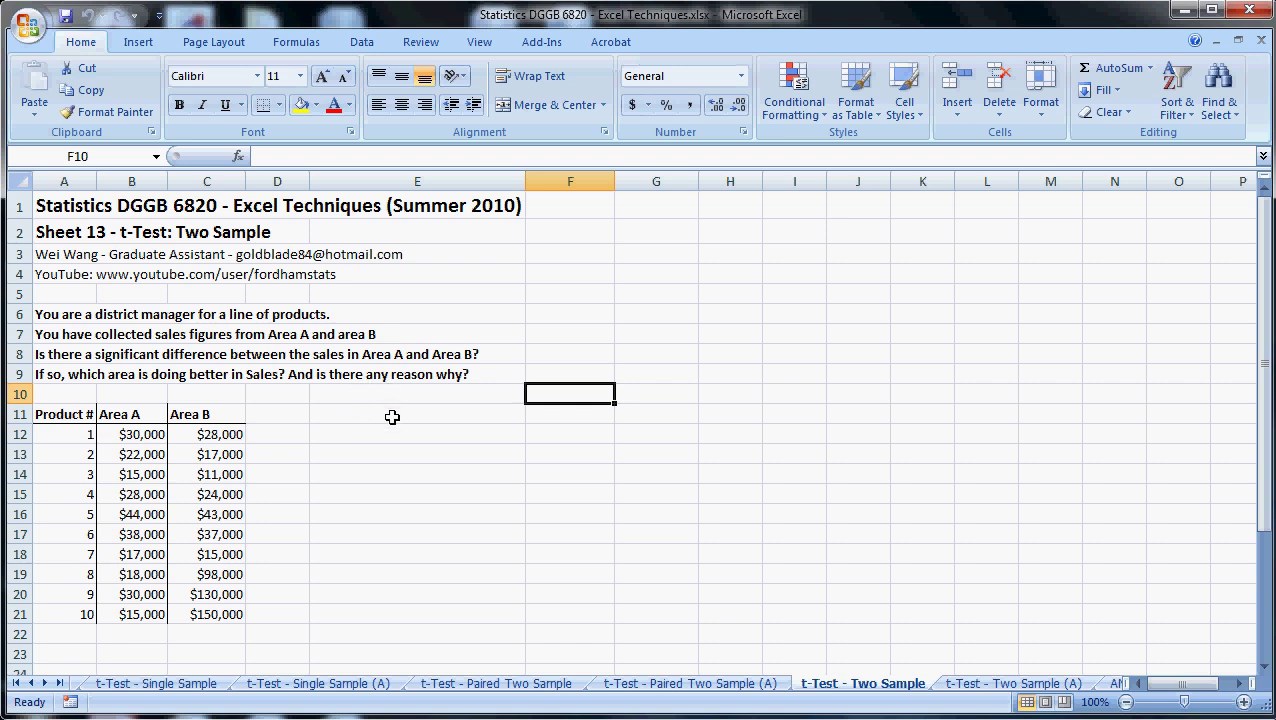
{"action": "mouse_move", "coordinate": [400, 432]}
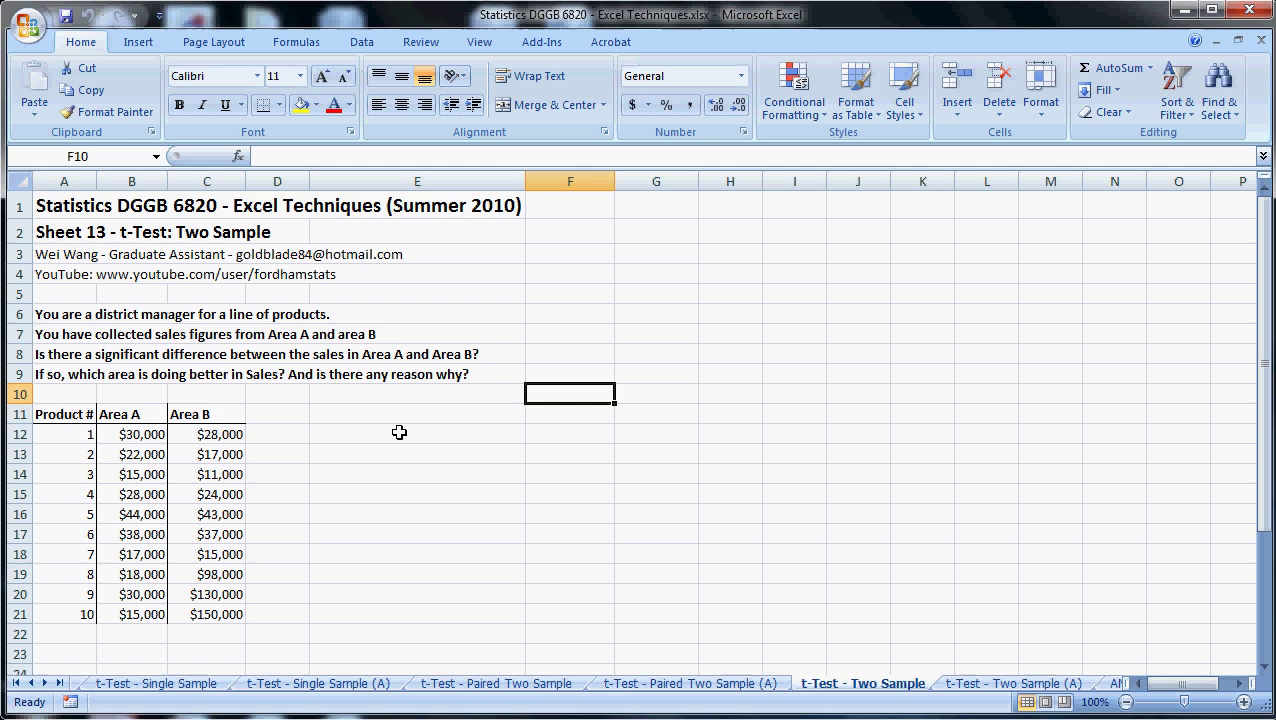
{"action": "mouse_move", "coordinate": [372, 332]}
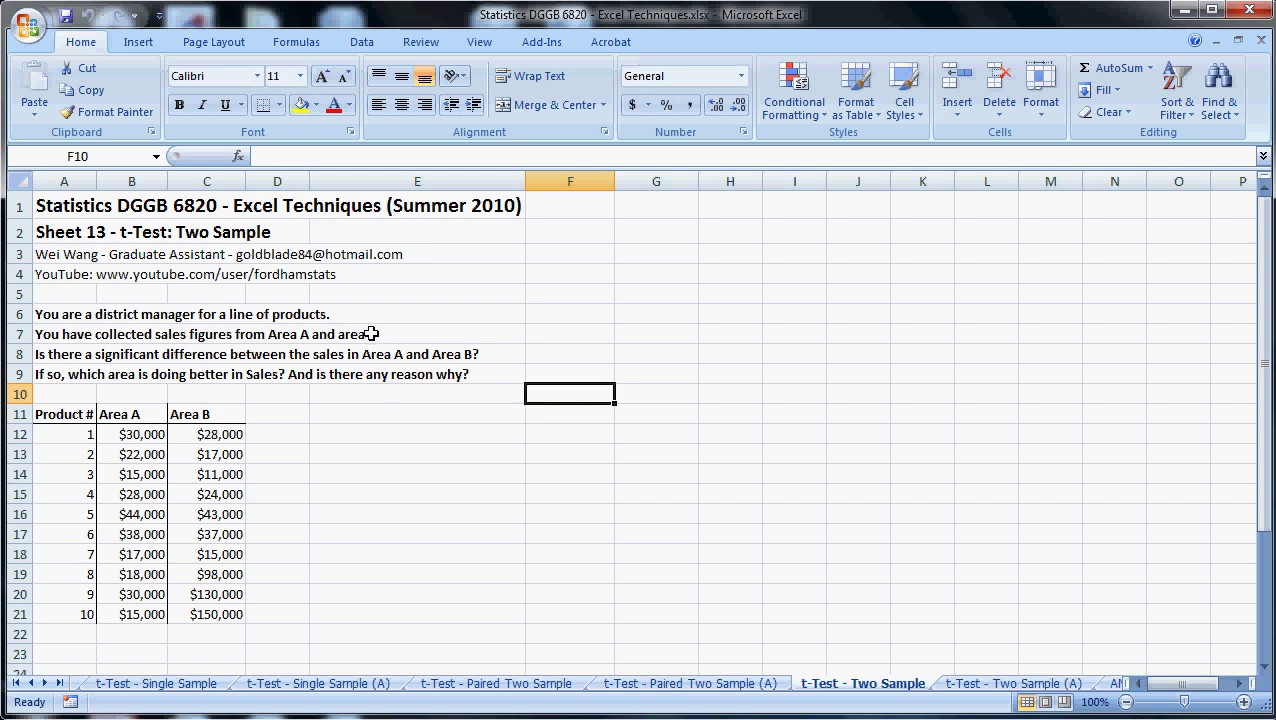
- Choose t-Test: Two-Sample Assuming Equal Variances from the Data Analysis tools
{"action": "left_click", "coordinate": [360, 42]}
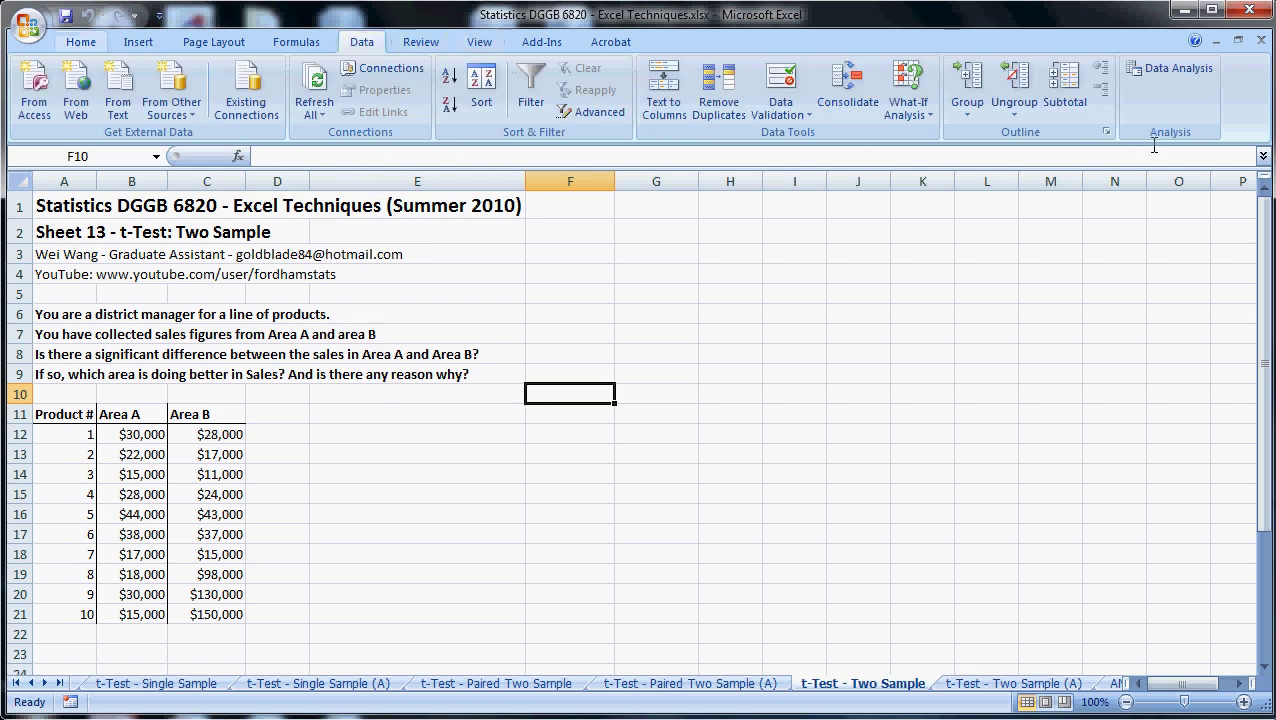
{"action": "left_click", "coordinate": [1170, 76]}
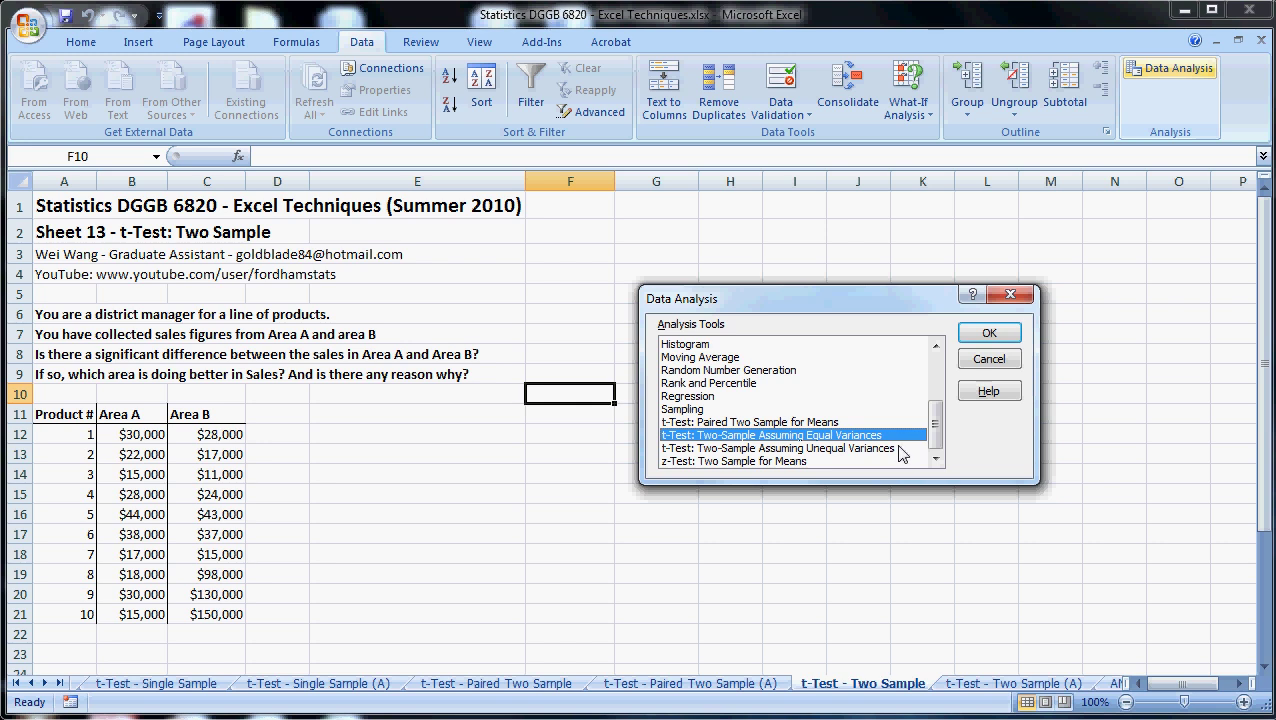
{"action": "mouse_move", "coordinate": [890, 448]}
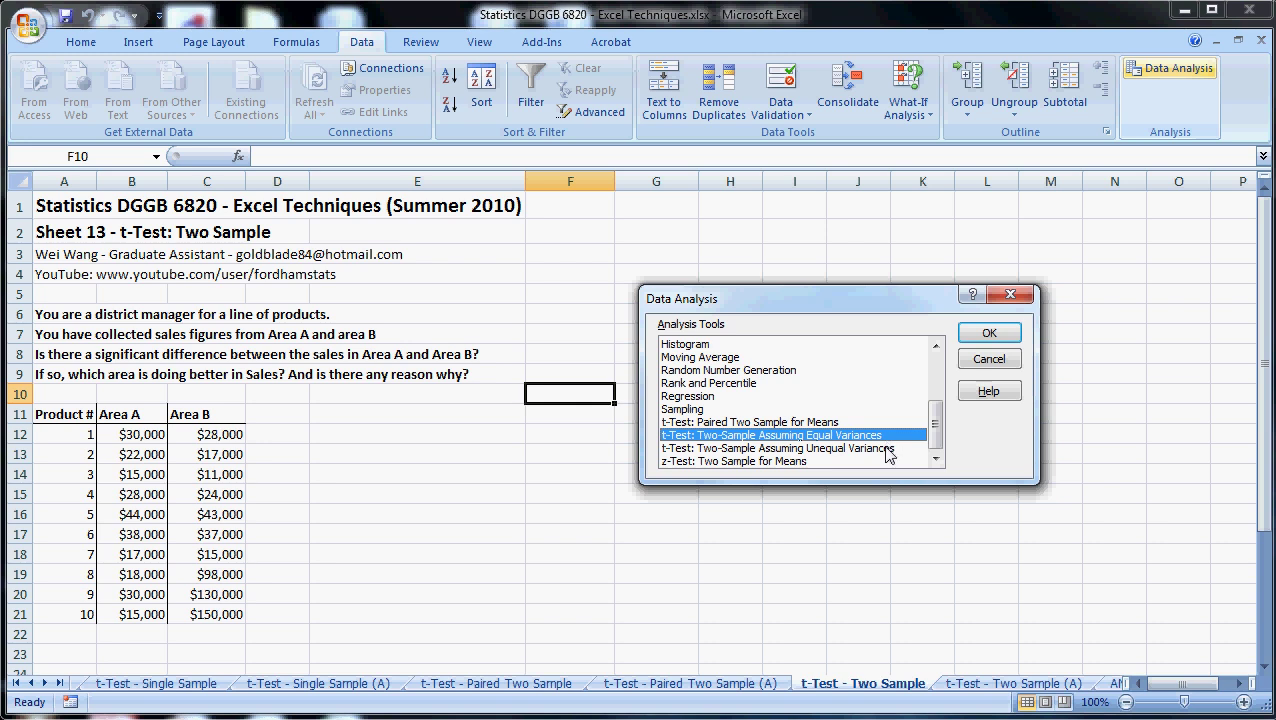
{"action": "mouse_move", "coordinate": [882, 448]}
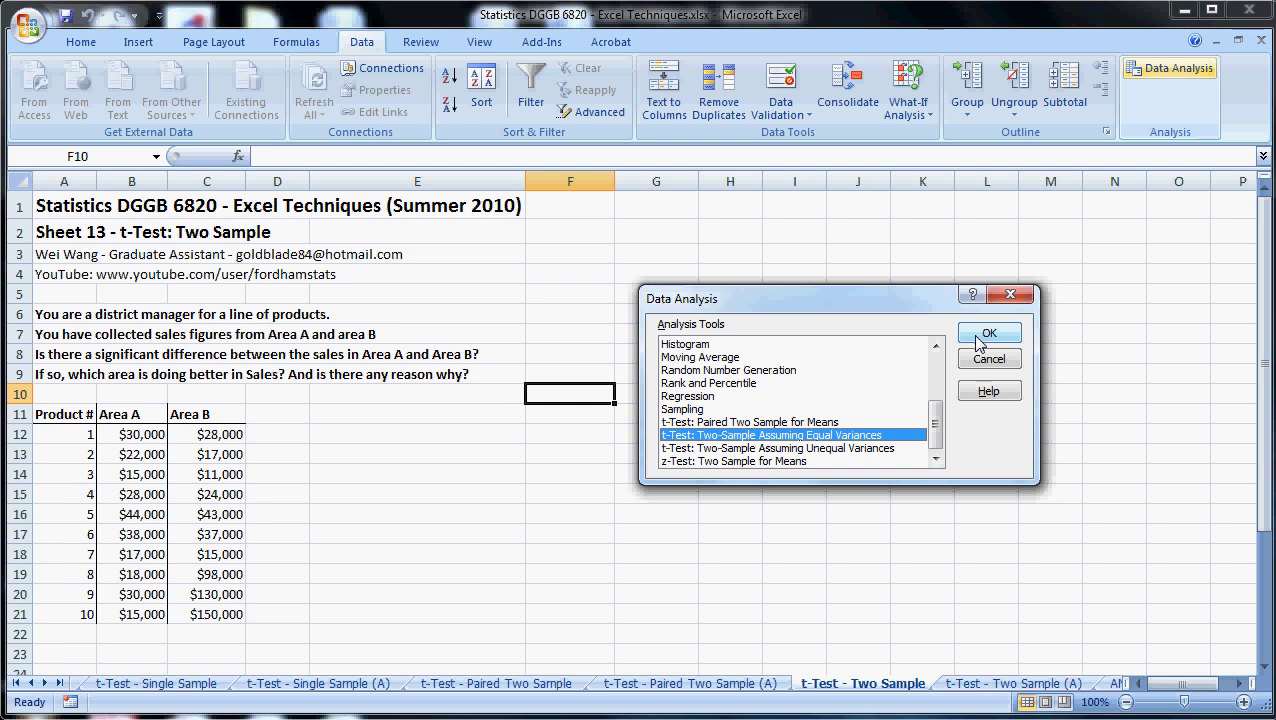
{"action": "left_click", "coordinate": [988, 332]}
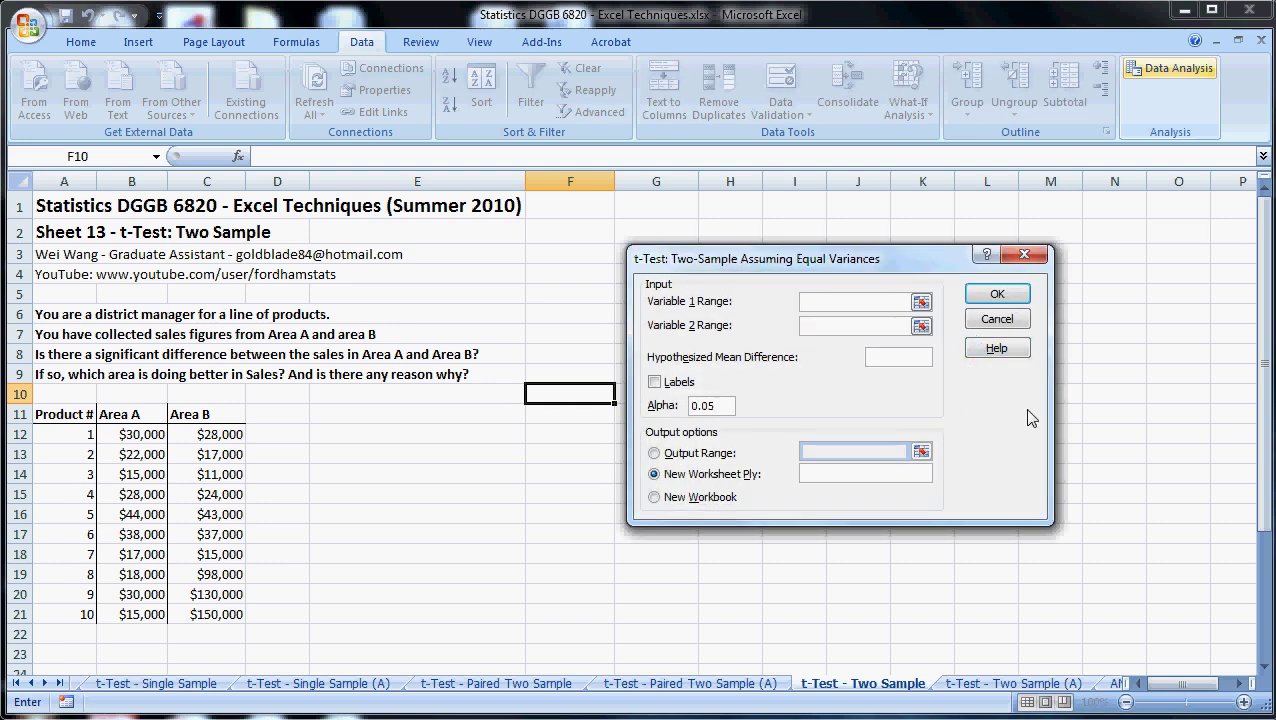
{"action": "mouse_move", "coordinate": [1008, 430]}
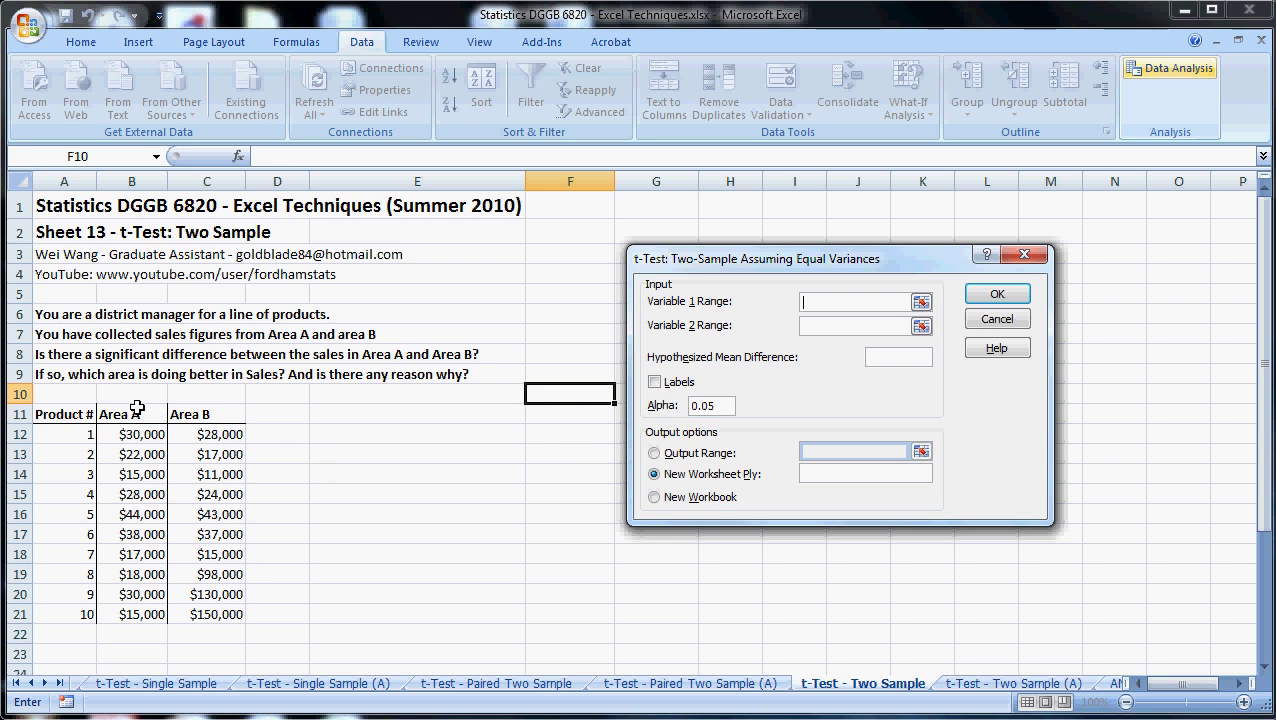
- Set Area A sales $B$11:$B$21 as Variable 1, tick Labels, and choose Output Range on this sheet
{"action": "left_click_drag", "start_coordinate": [132, 414], "coordinate": [132, 614]}
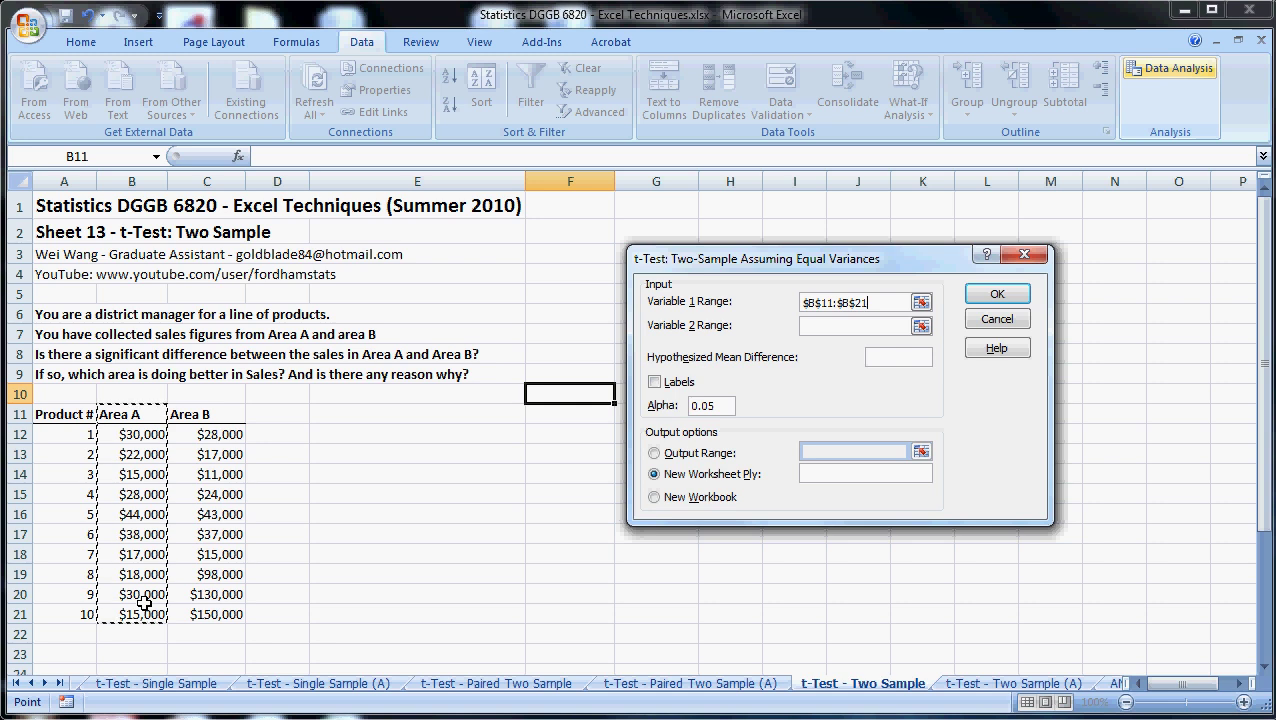
{"action": "mouse_move", "coordinate": [152, 574]}
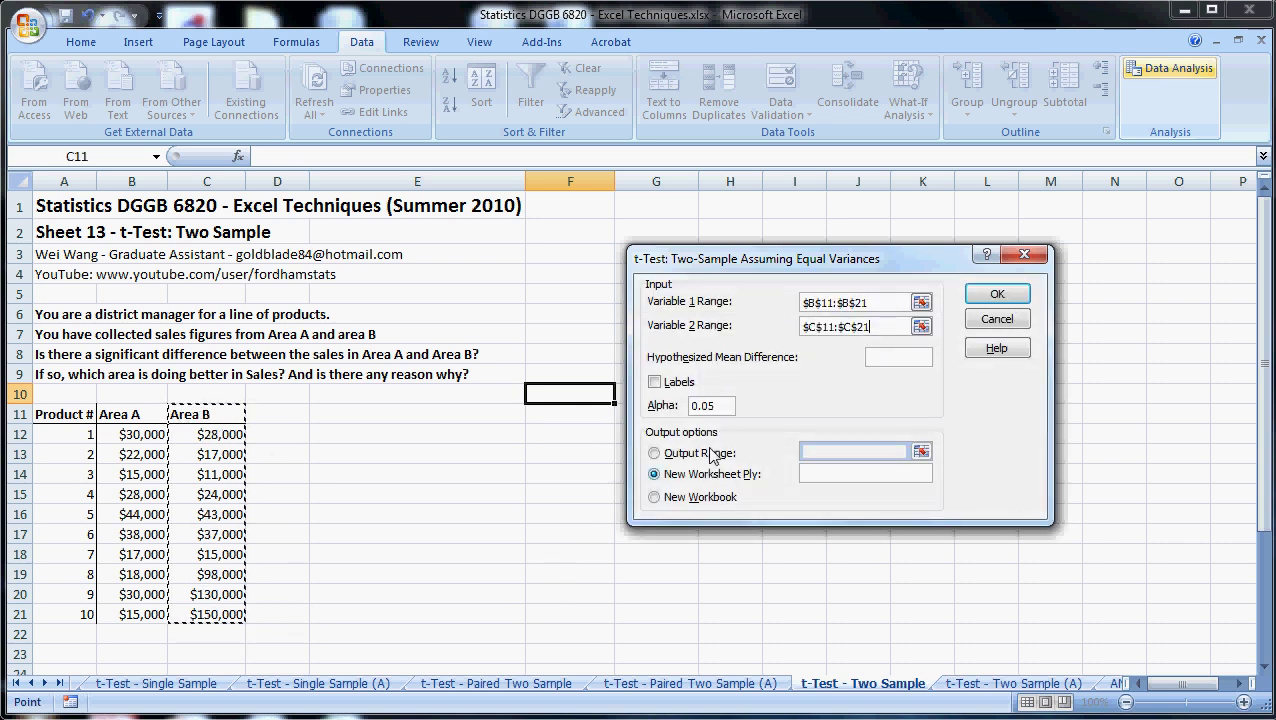
{"action": "left_click", "coordinate": [656, 380]}
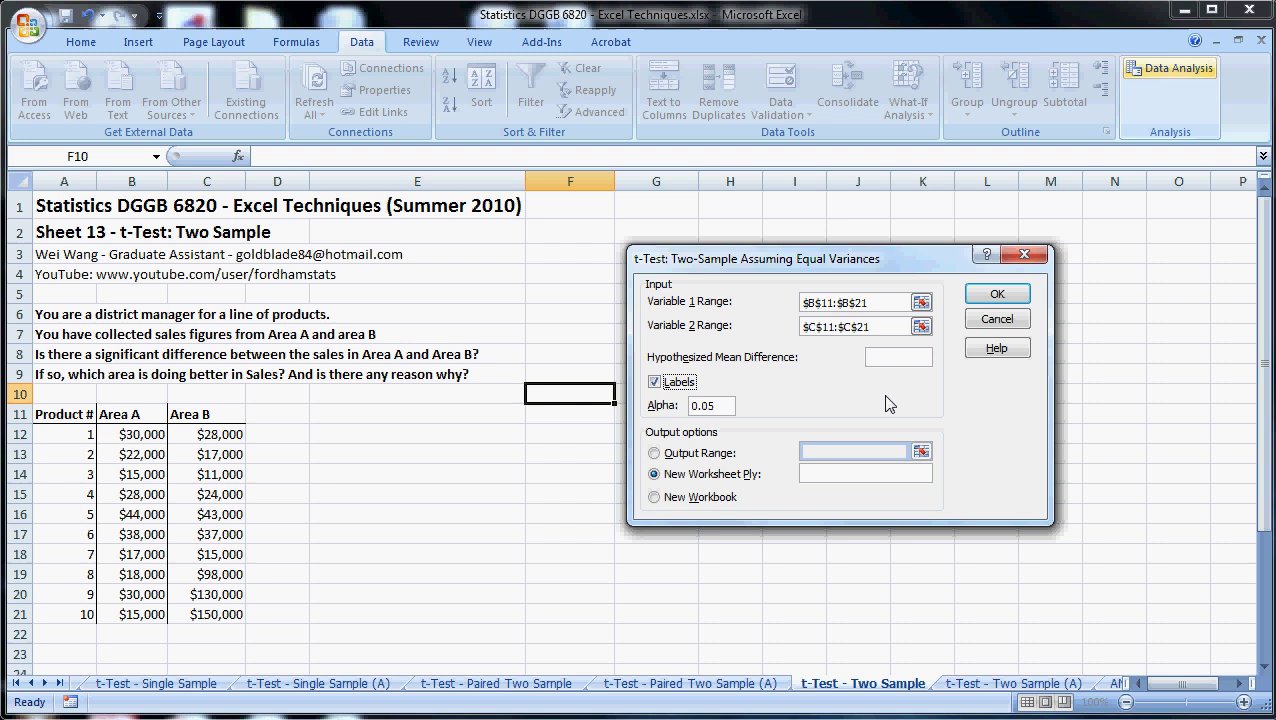
{"action": "mouse_move", "coordinate": [816, 414]}
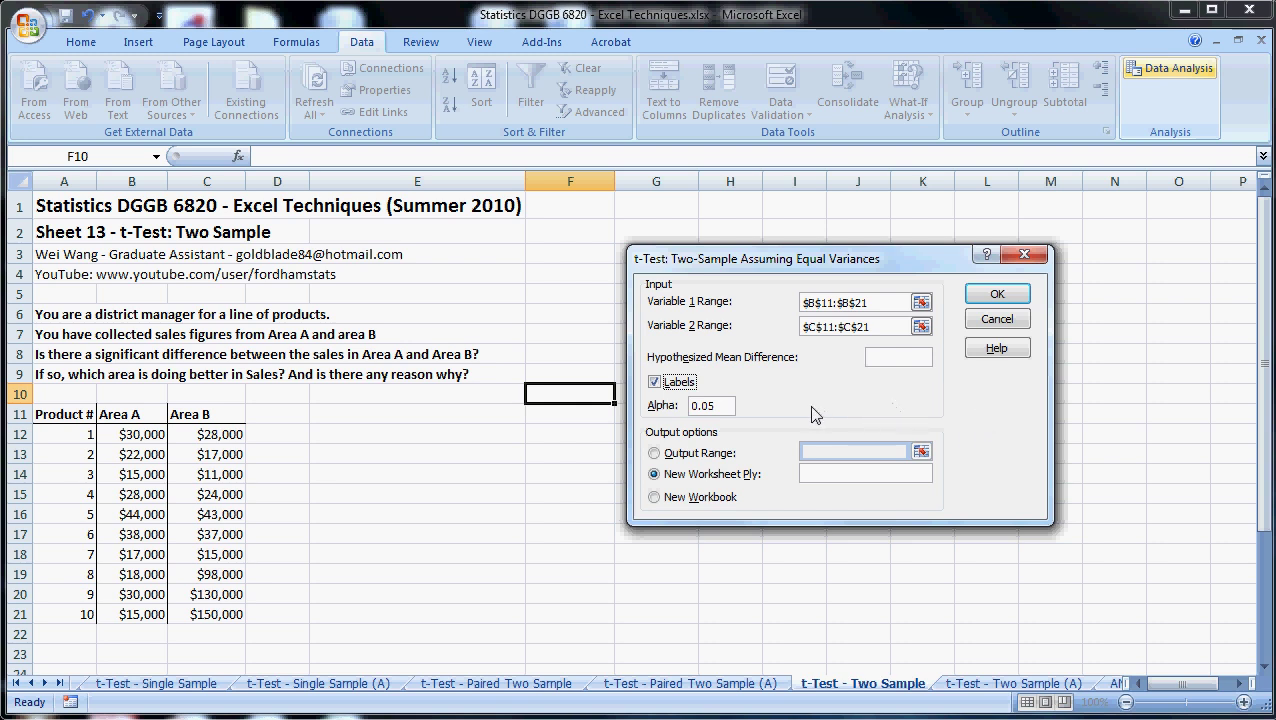
{"action": "left_click", "coordinate": [654, 452]}
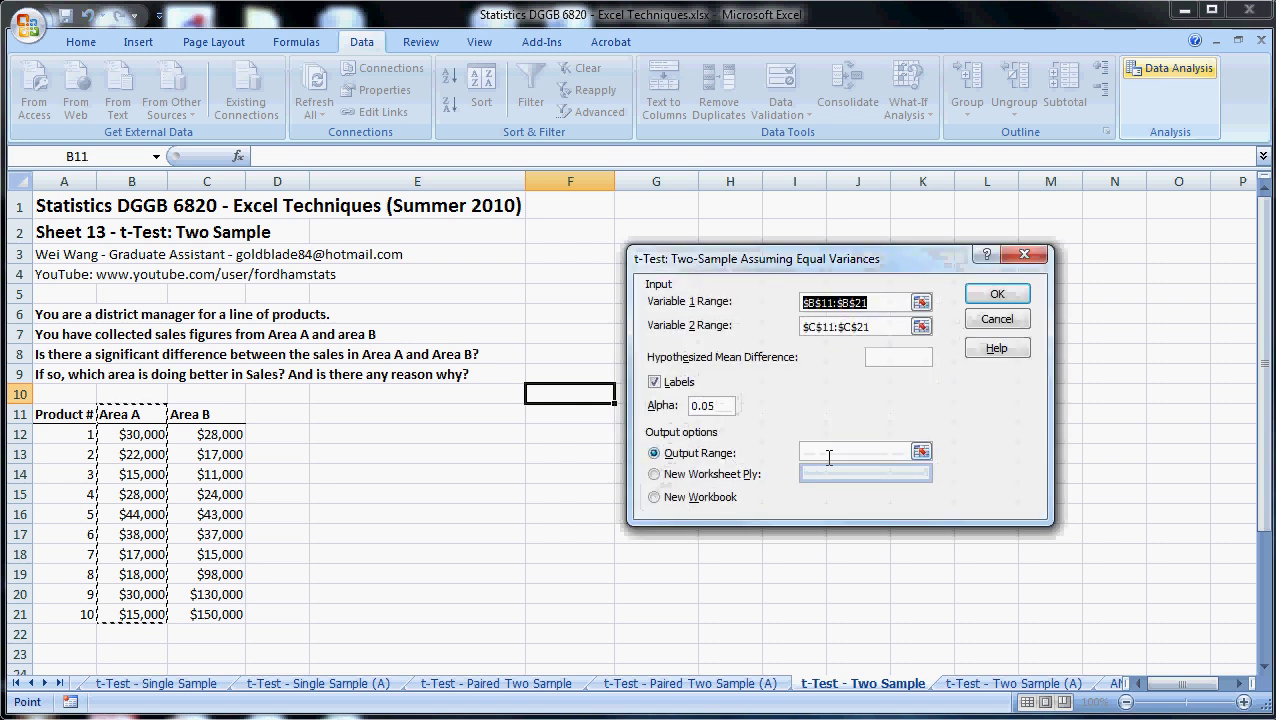
{"action": "left_click", "coordinate": [416, 412]}
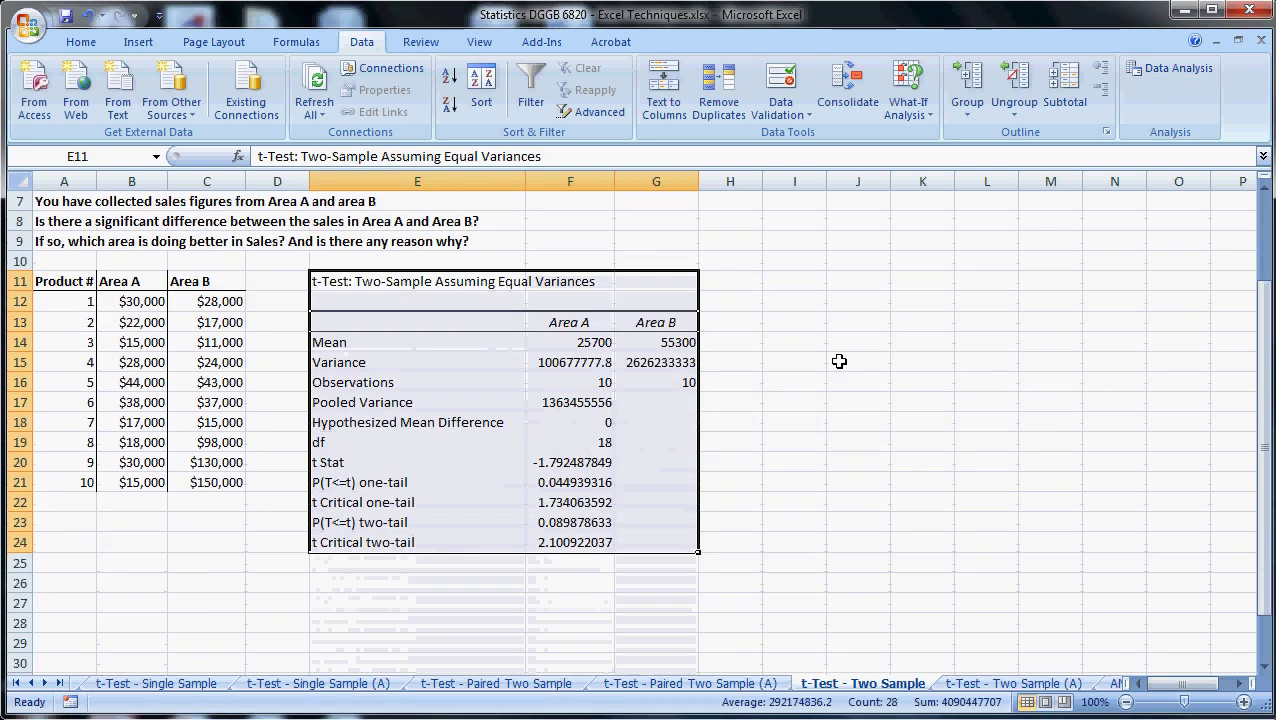
{"action": "mouse_move", "coordinate": [796, 360]}
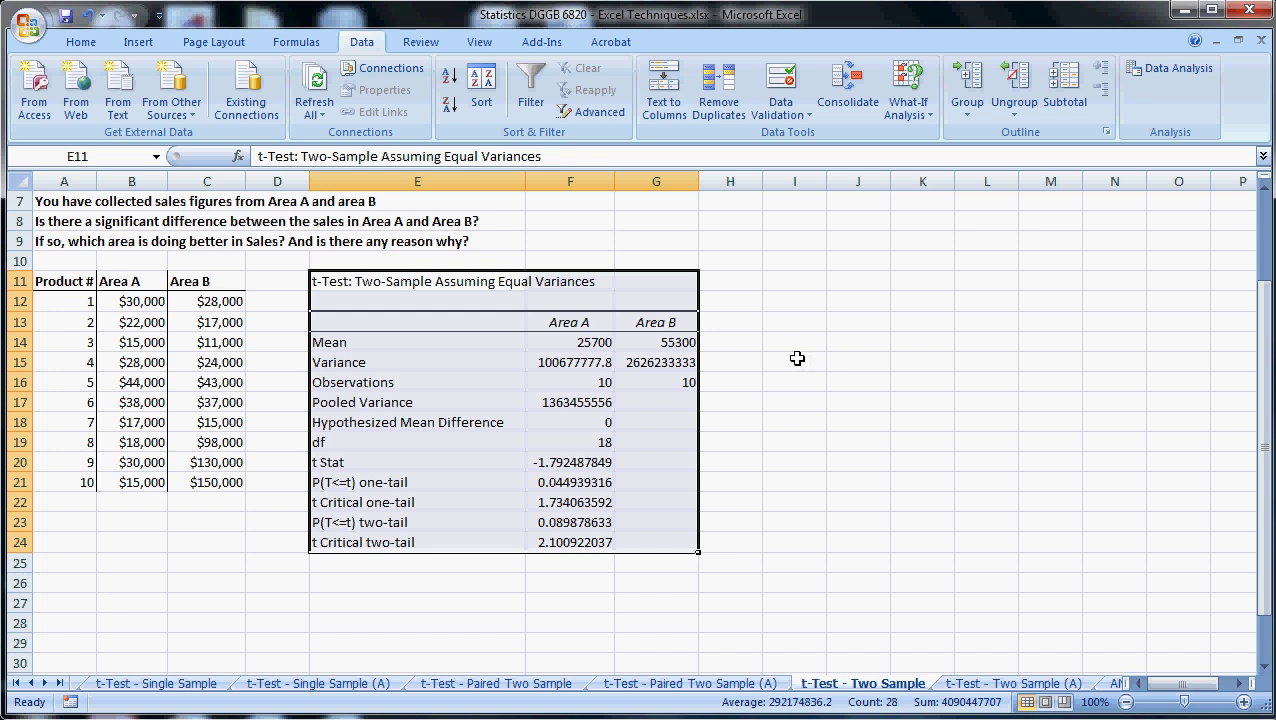
{"action": "mouse_move", "coordinate": [720, 260]}
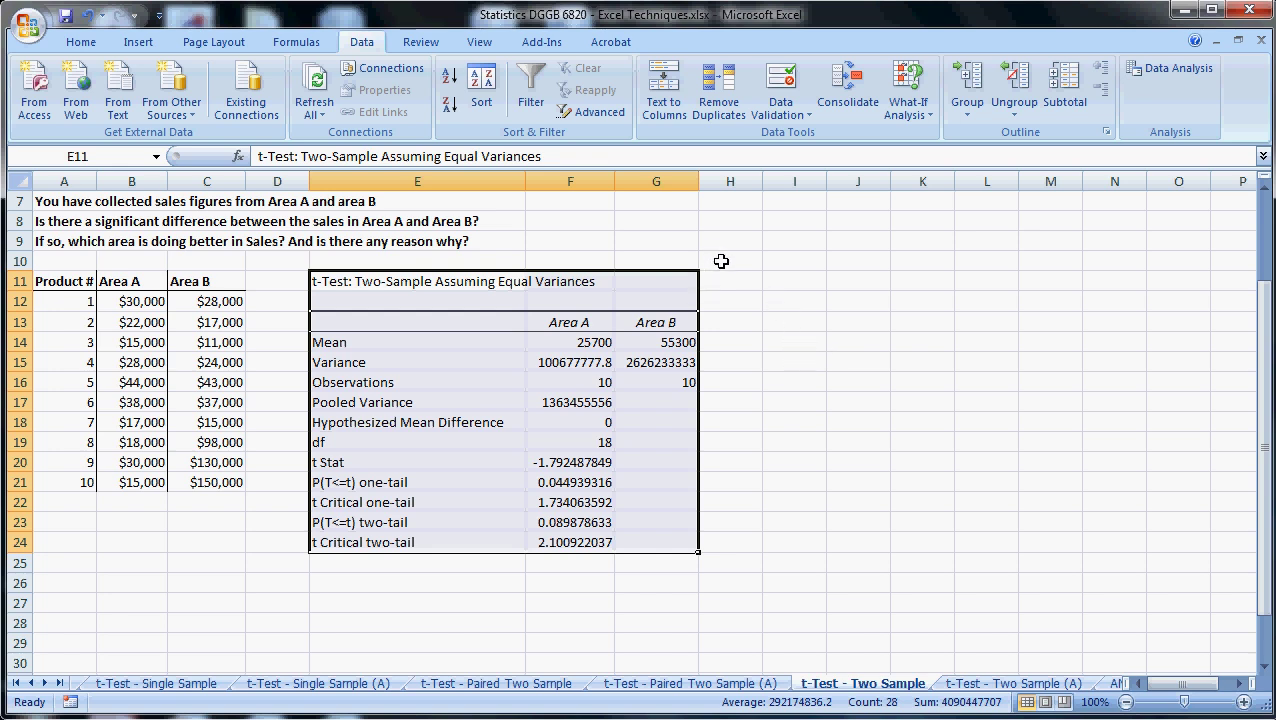
{"action": "mouse_move", "coordinate": [596, 318]}
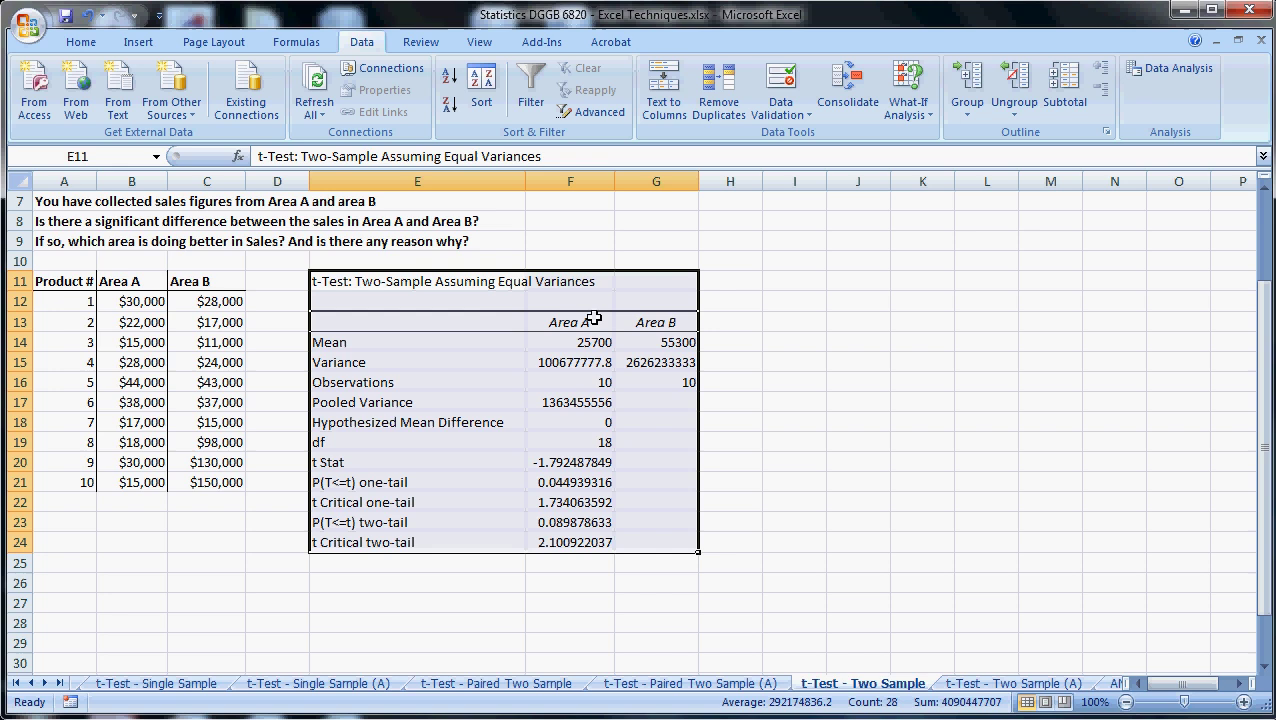
{"action": "left_click", "coordinate": [416, 280]}
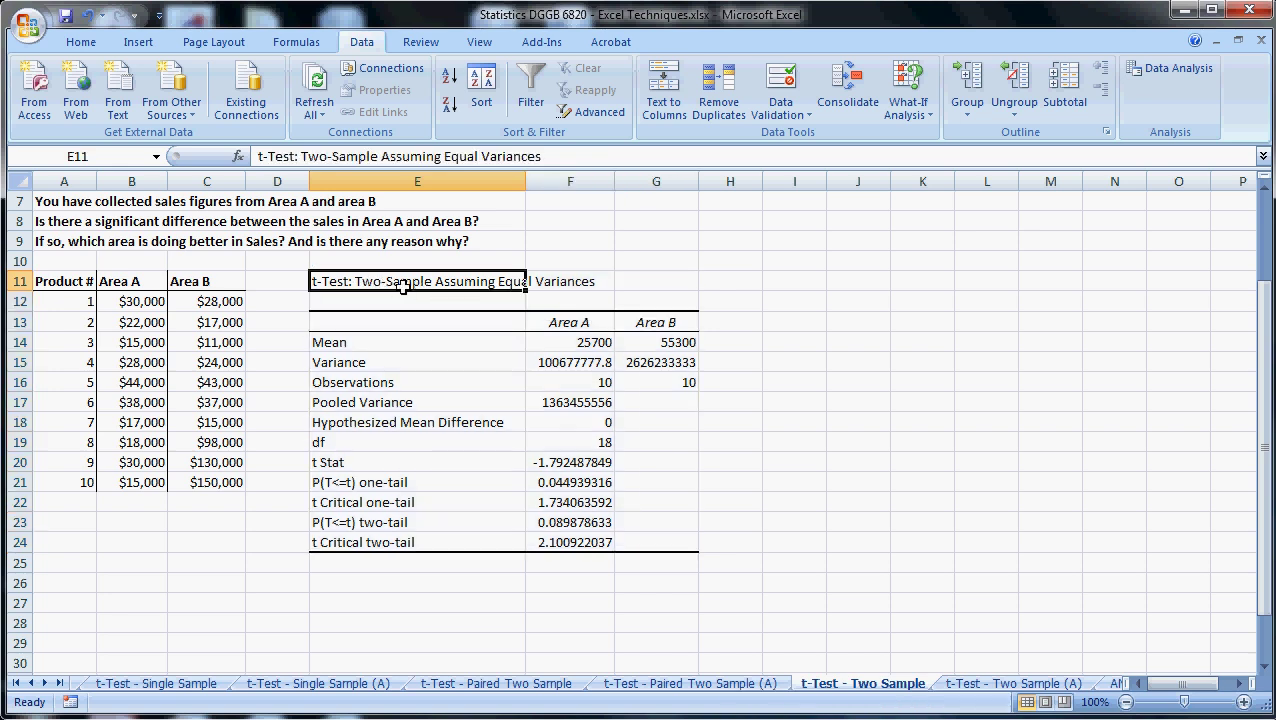
{"action": "left_click", "coordinate": [416, 300]}
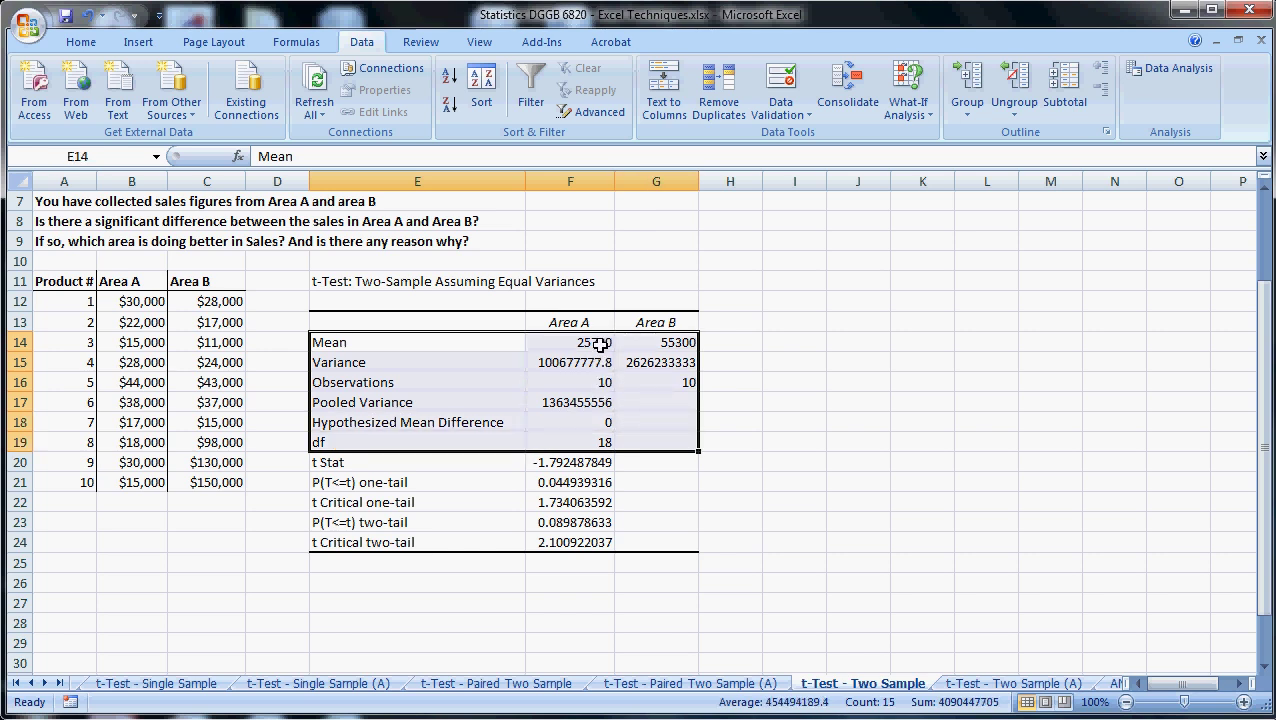
{"action": "left_click", "coordinate": [656, 342]}
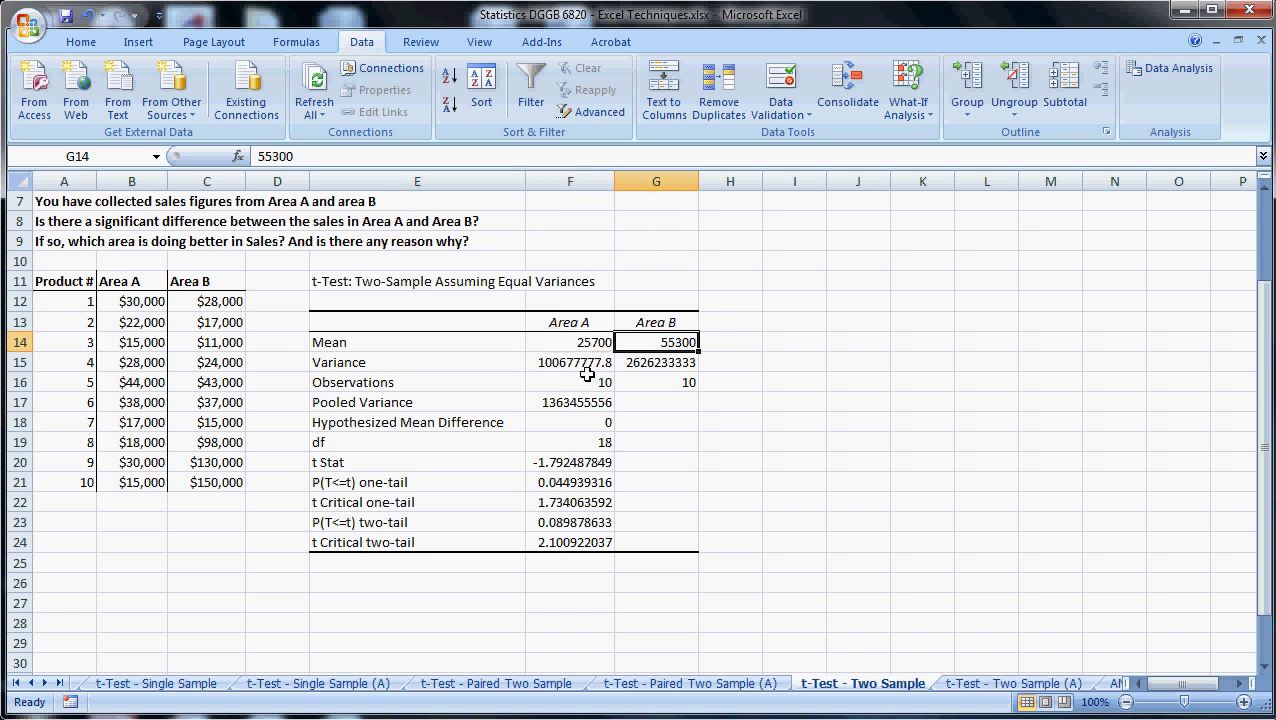
{"action": "mouse_move", "coordinate": [434, 462]}
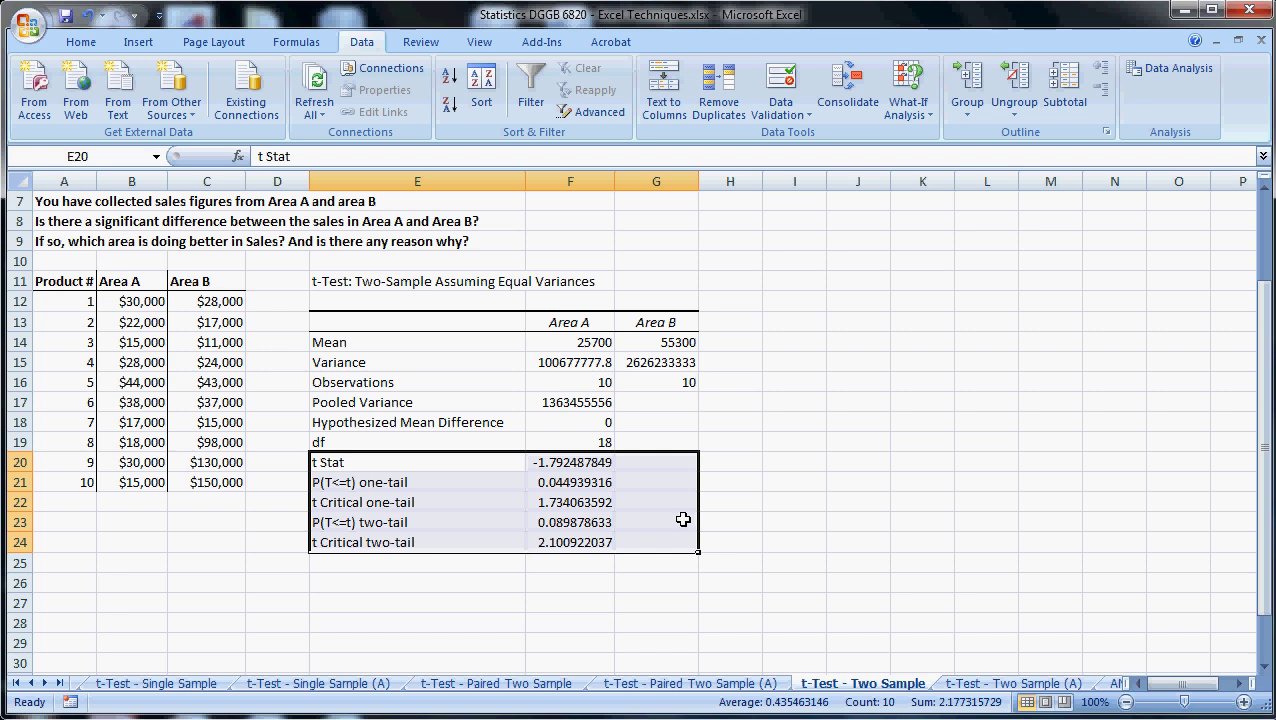
{"action": "mouse_move", "coordinate": [676, 508]}
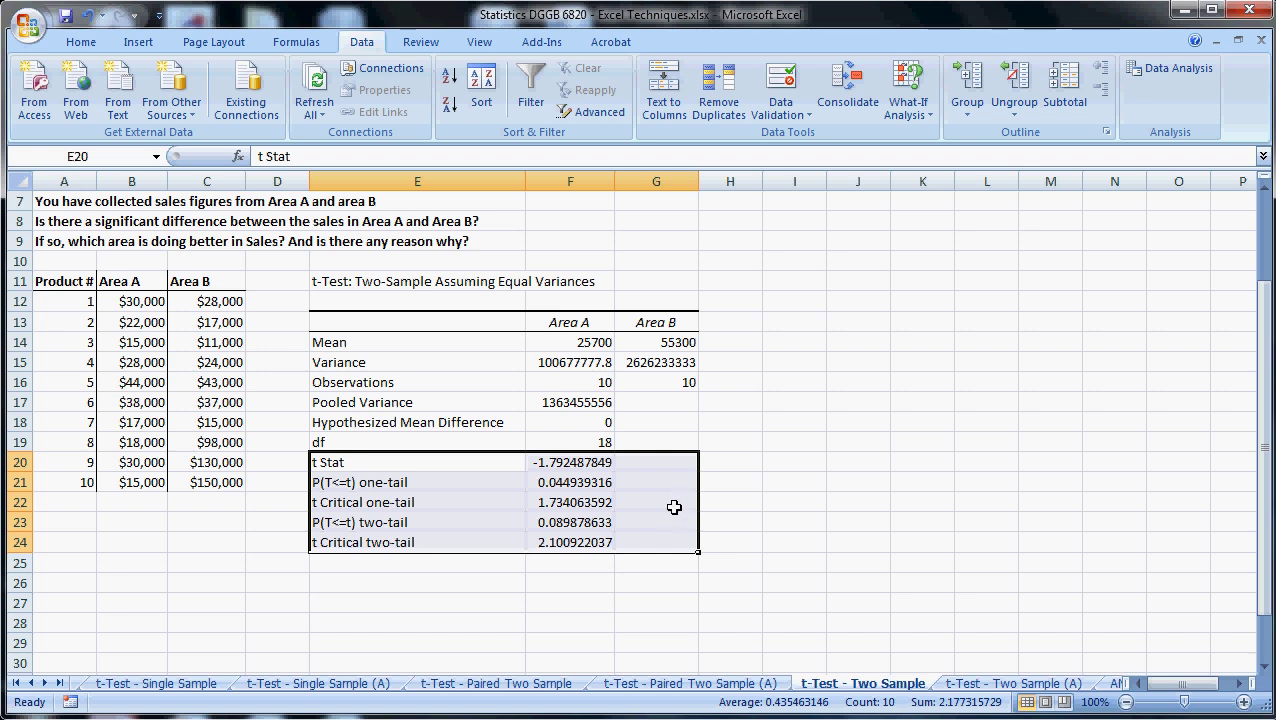
{"action": "mouse_move", "coordinate": [688, 500]}
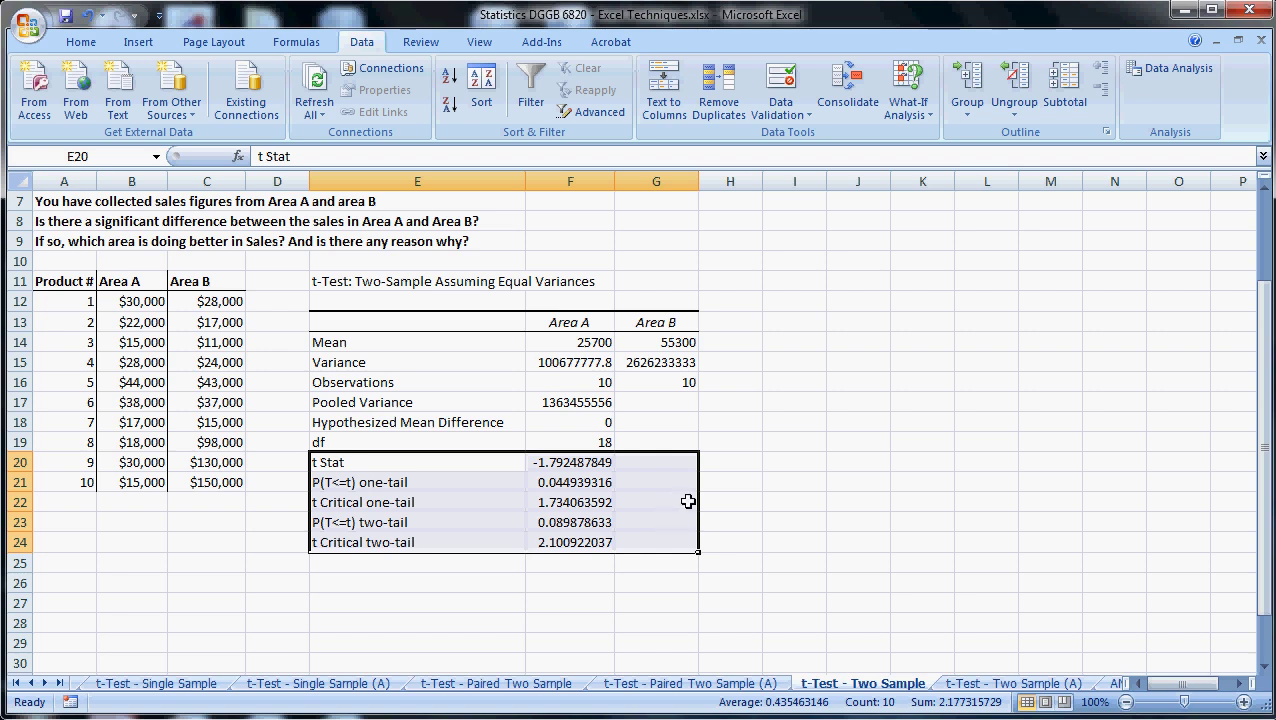
{"action": "mouse_move", "coordinate": [492, 510]}
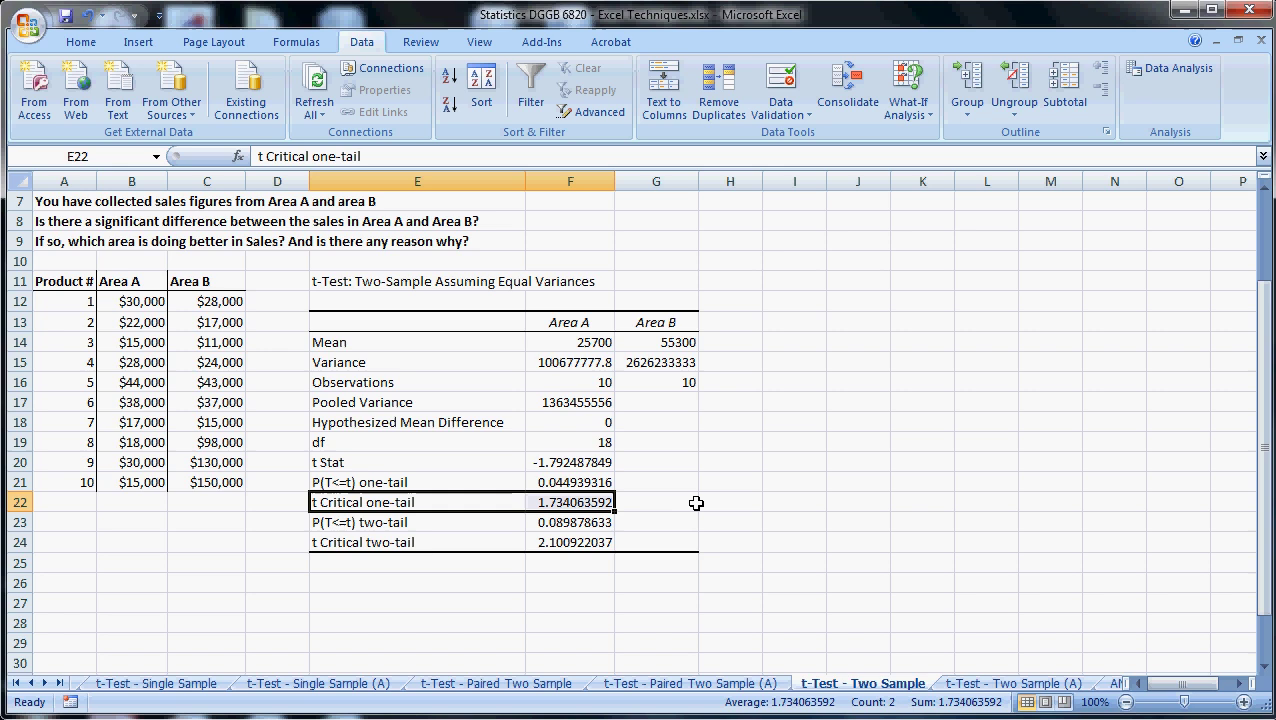
{"action": "mouse_move", "coordinate": [584, 534]}
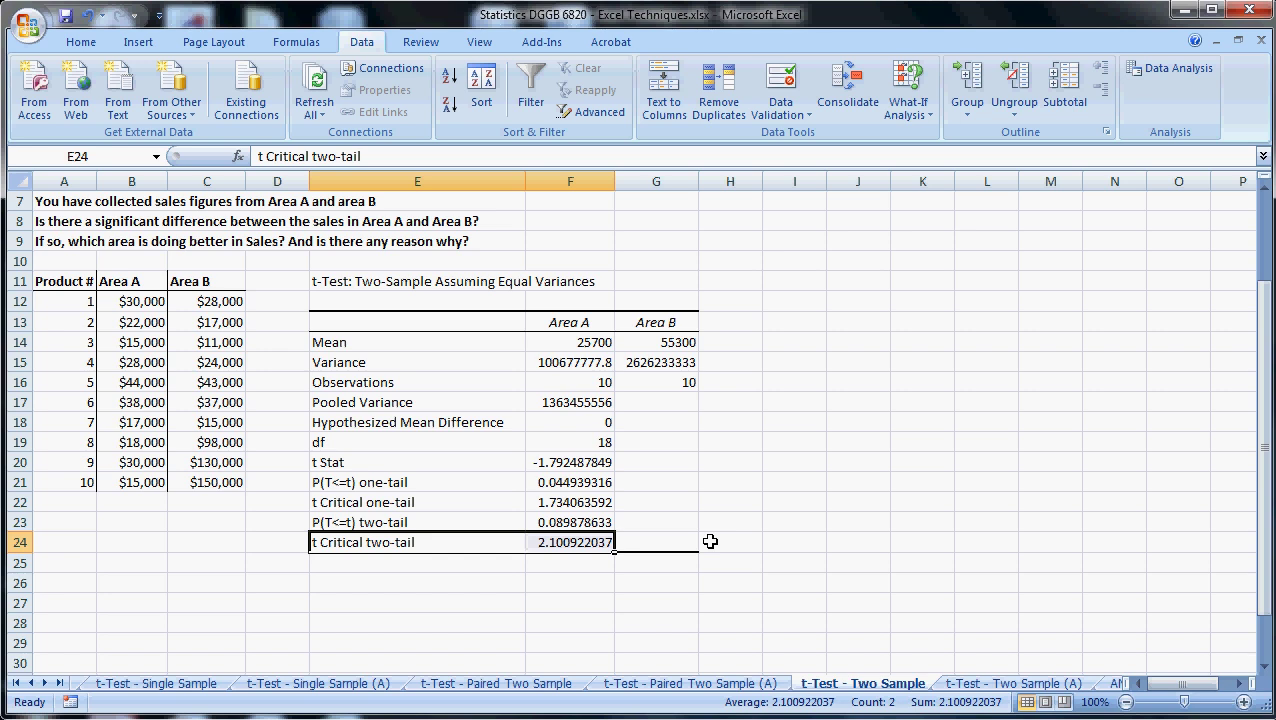
{"action": "mouse_move", "coordinate": [658, 470]}
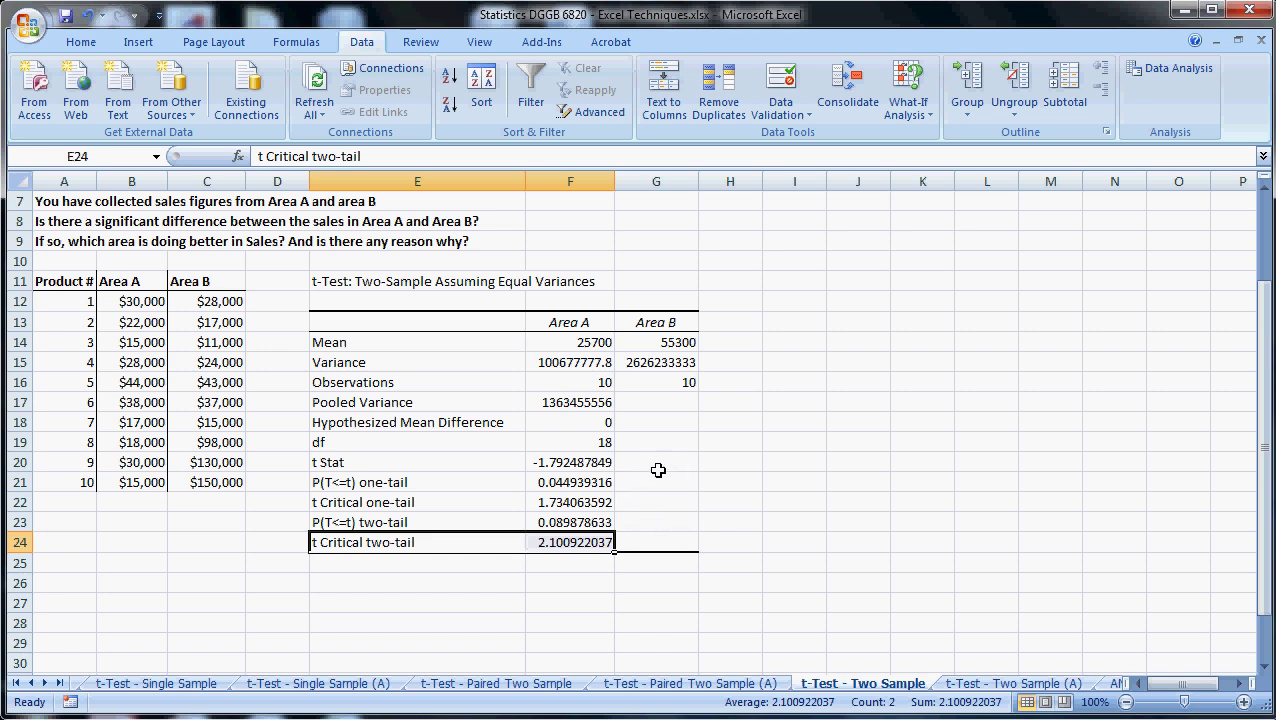
{"action": "mouse_move", "coordinate": [678, 492]}
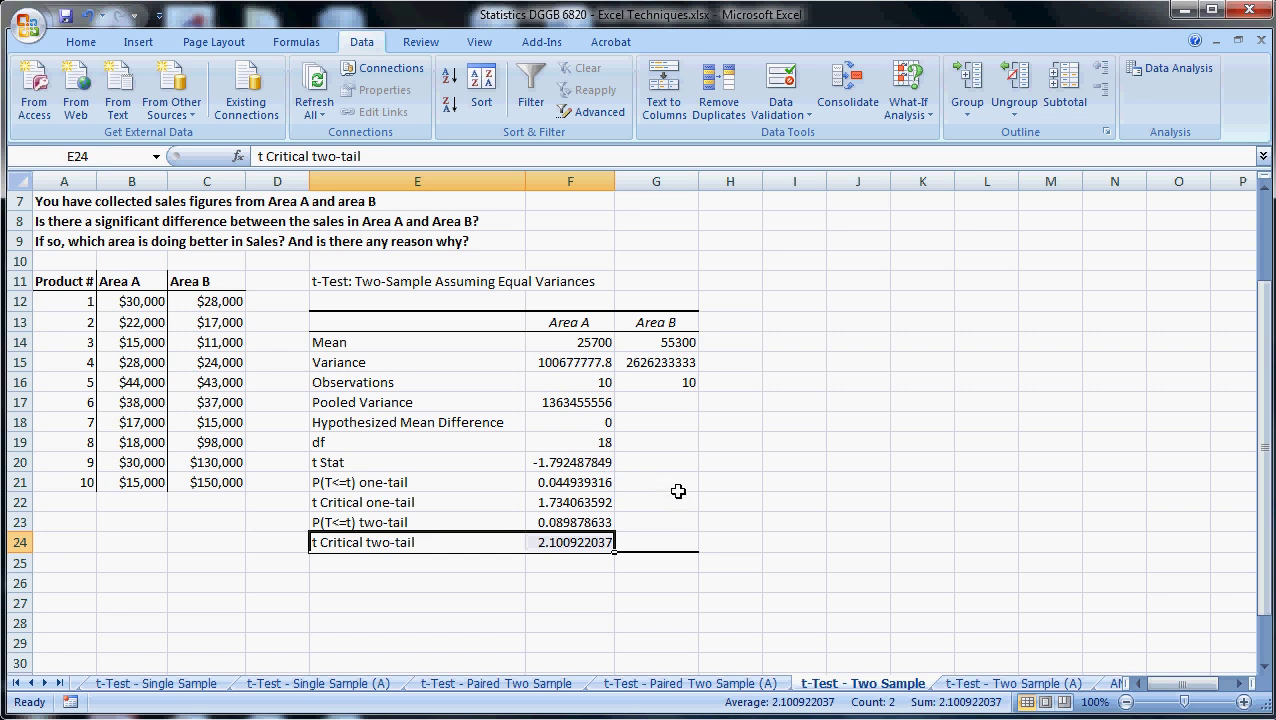
{"action": "mouse_move", "coordinate": [412, 456]}
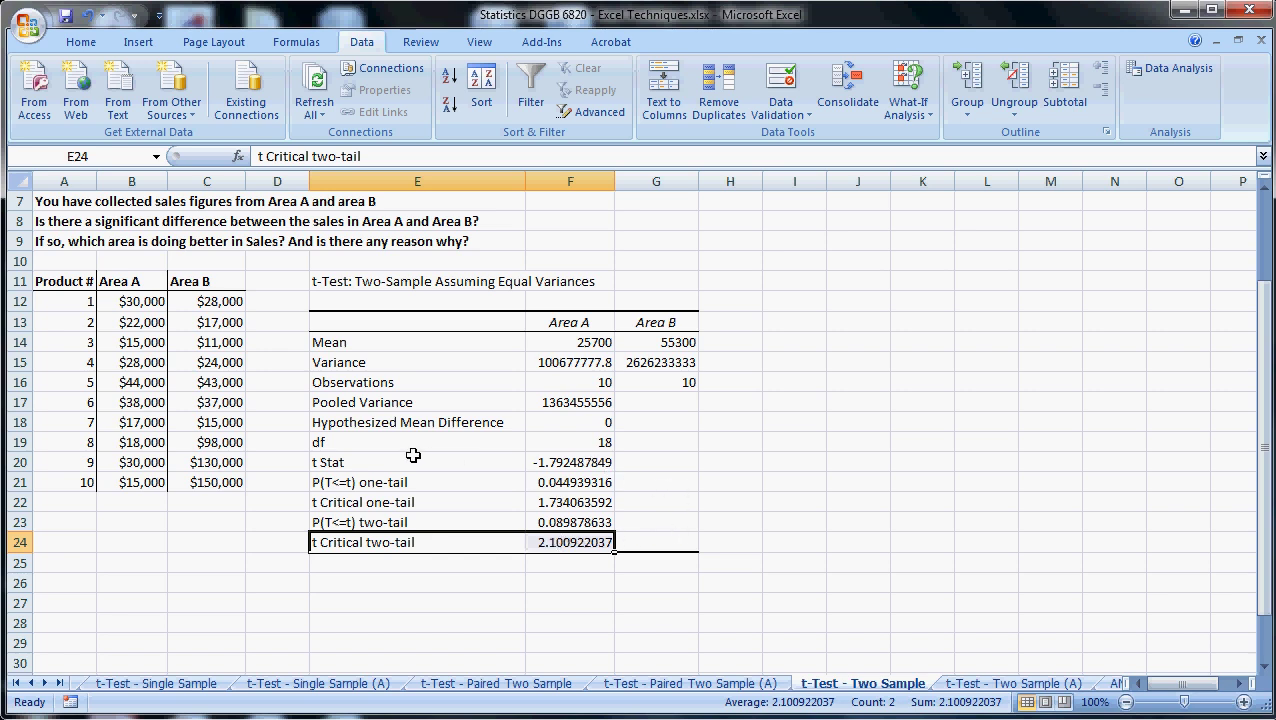
{"action": "left_click", "coordinate": [416, 462]}
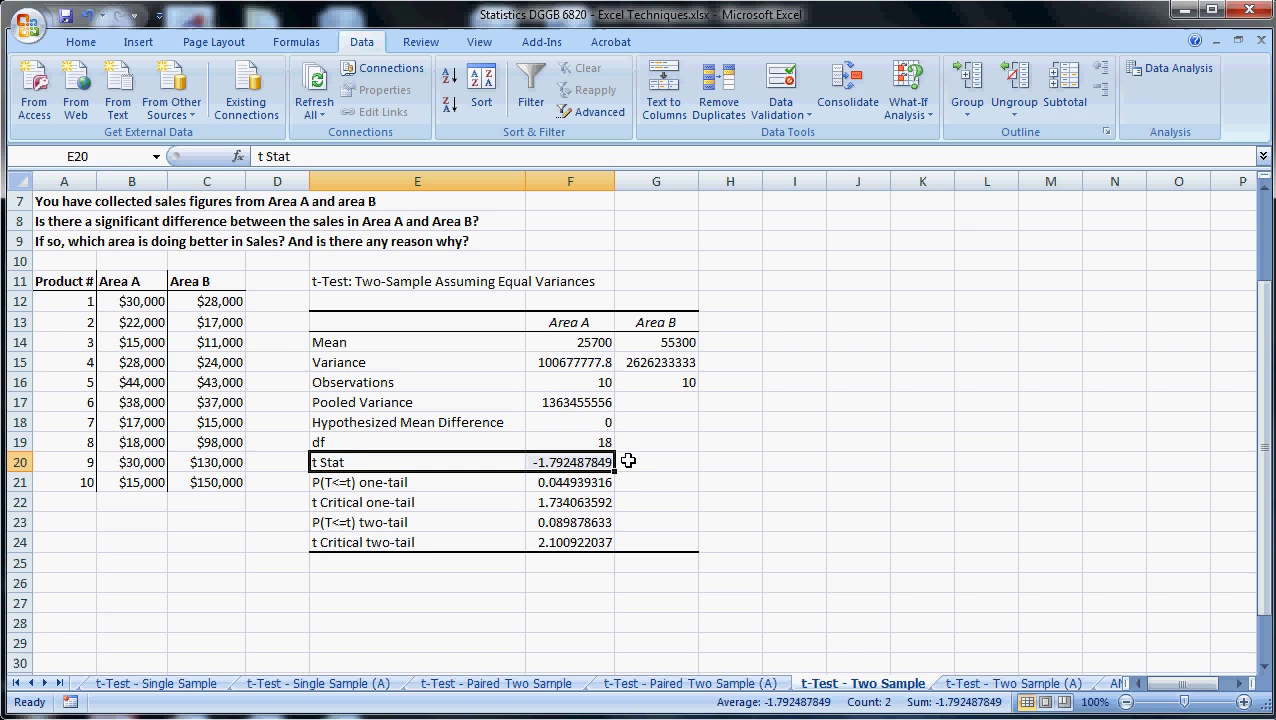
{"action": "mouse_move", "coordinate": [672, 510]}
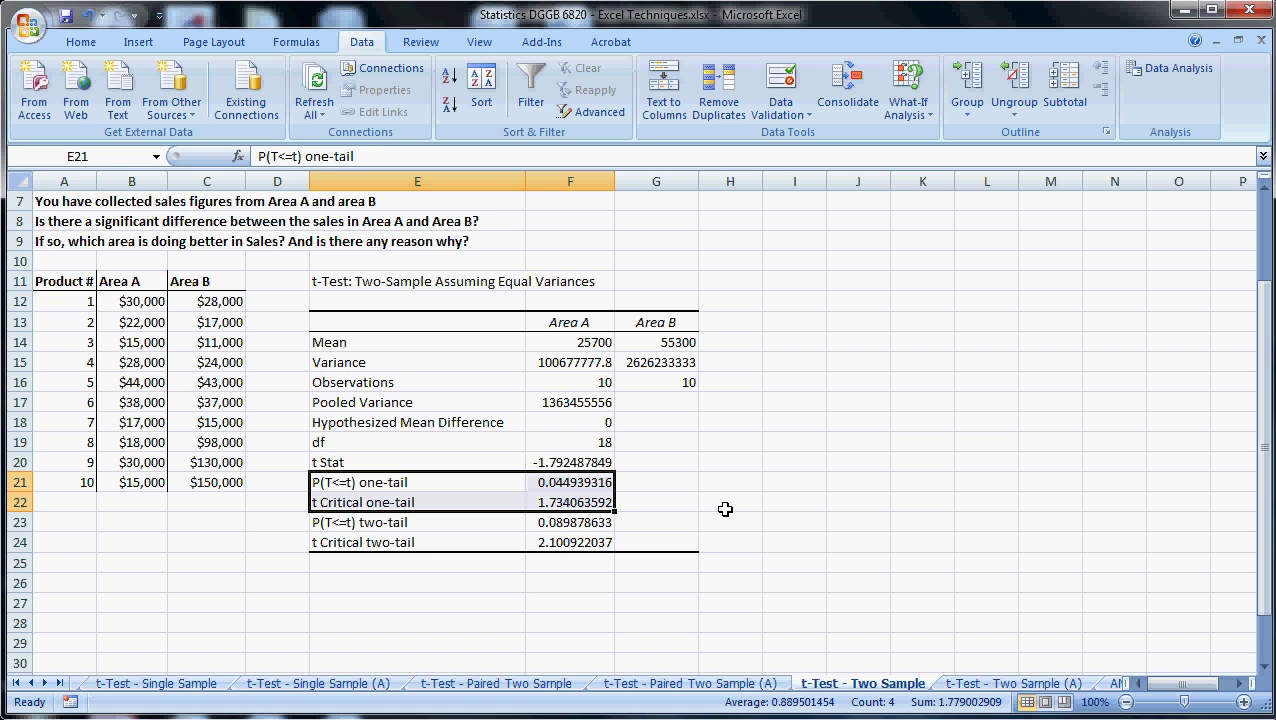
{"action": "mouse_move", "coordinate": [394, 522]}
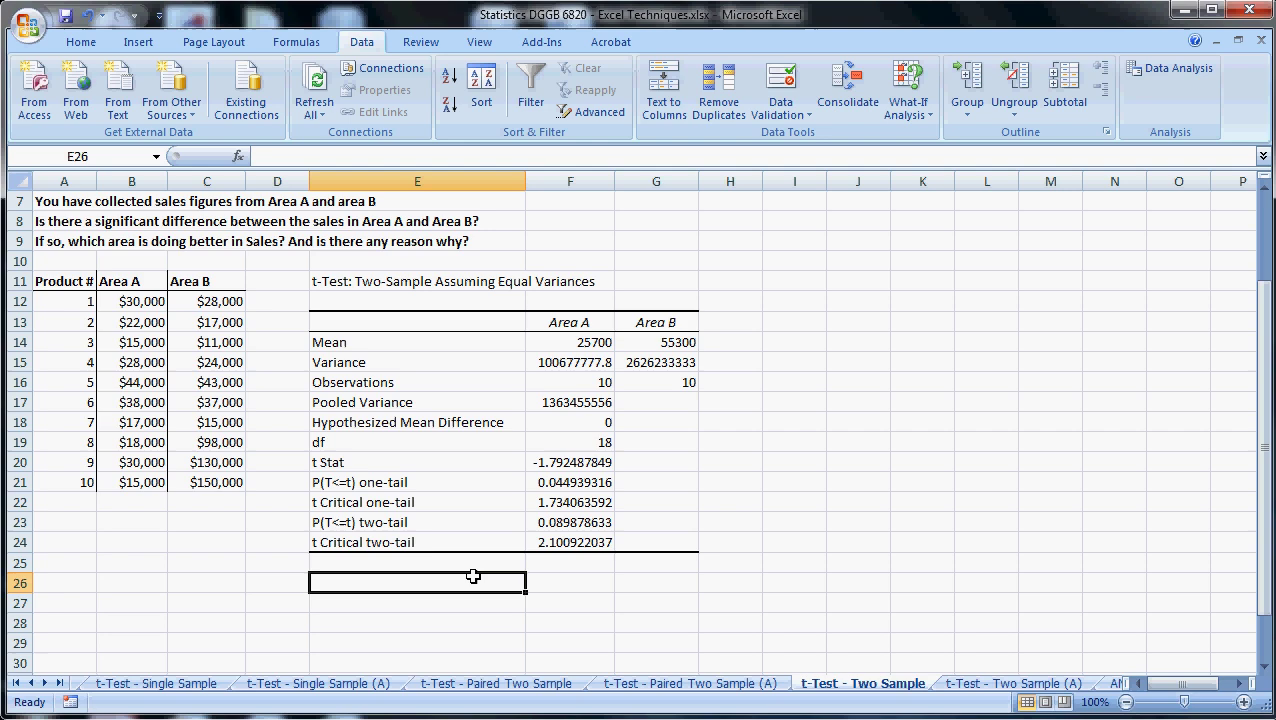
{"action": "mouse_move", "coordinate": [544, 550]}
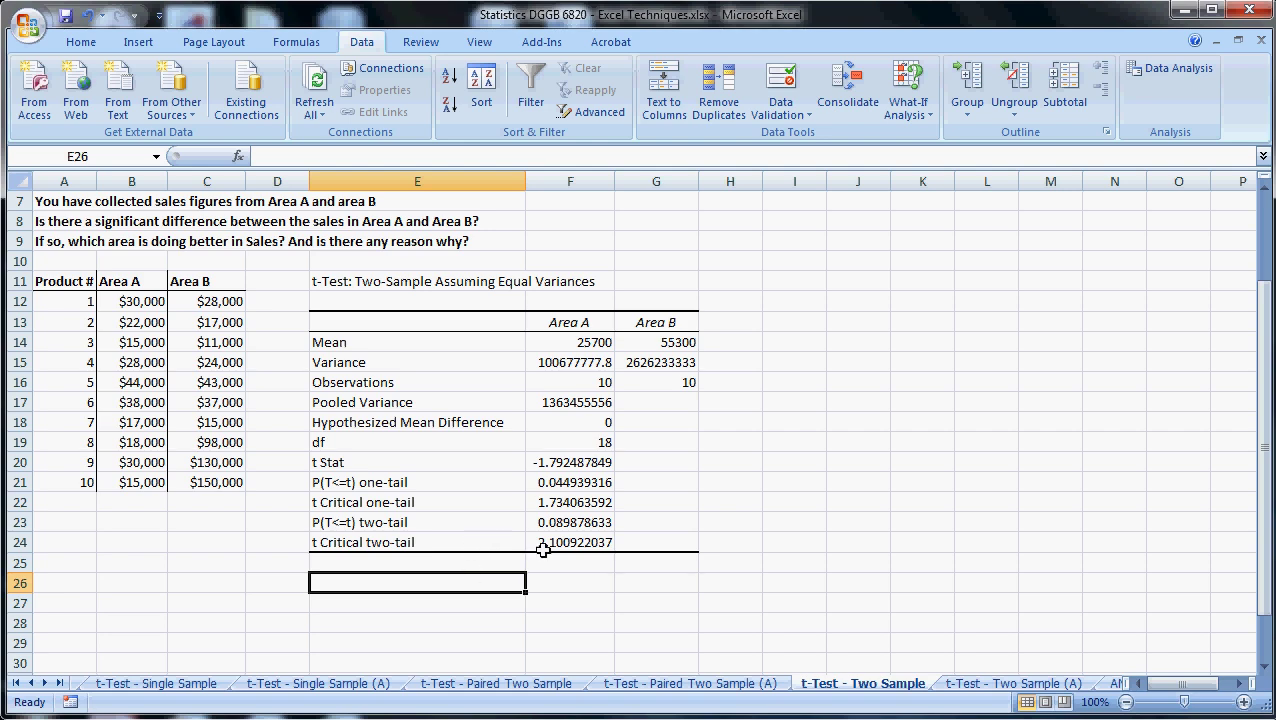
- Show the 't-Test - Two Sample (A)' results sheet
{"action": "left_click", "coordinate": [1012, 684]}
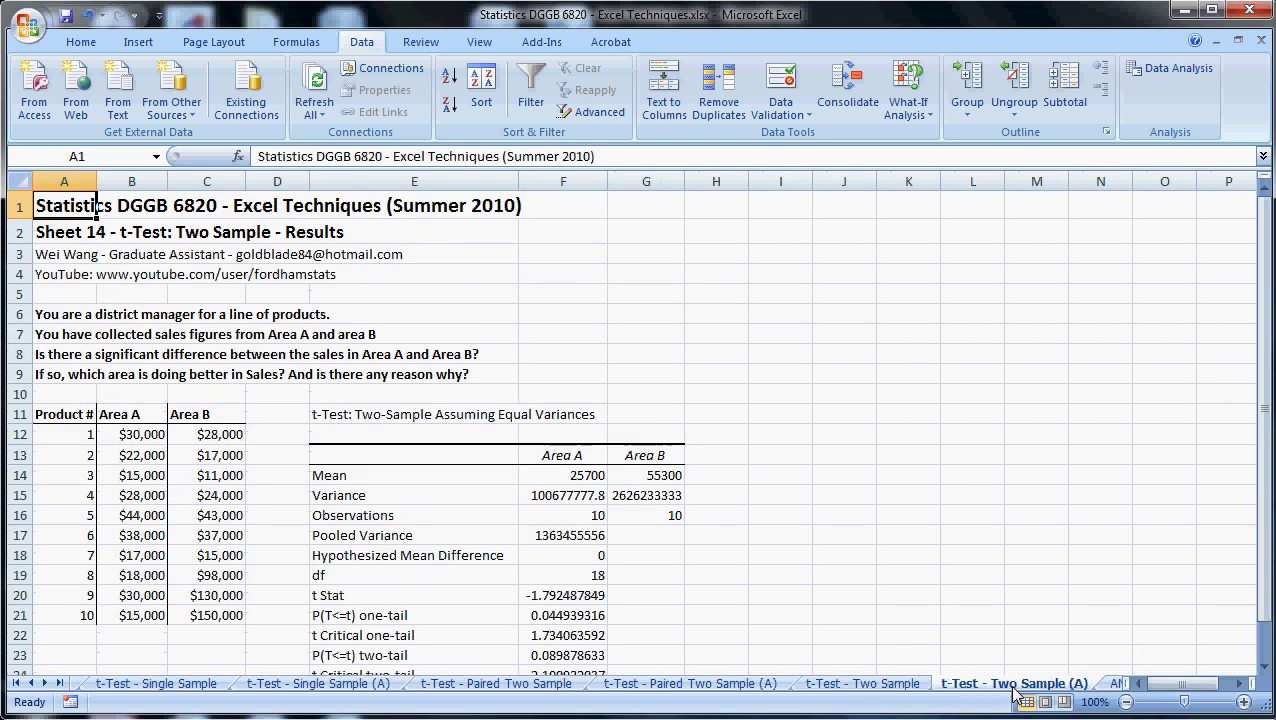
{"action": "scroll", "scroll_direction": "down", "scroll_amount": 3}
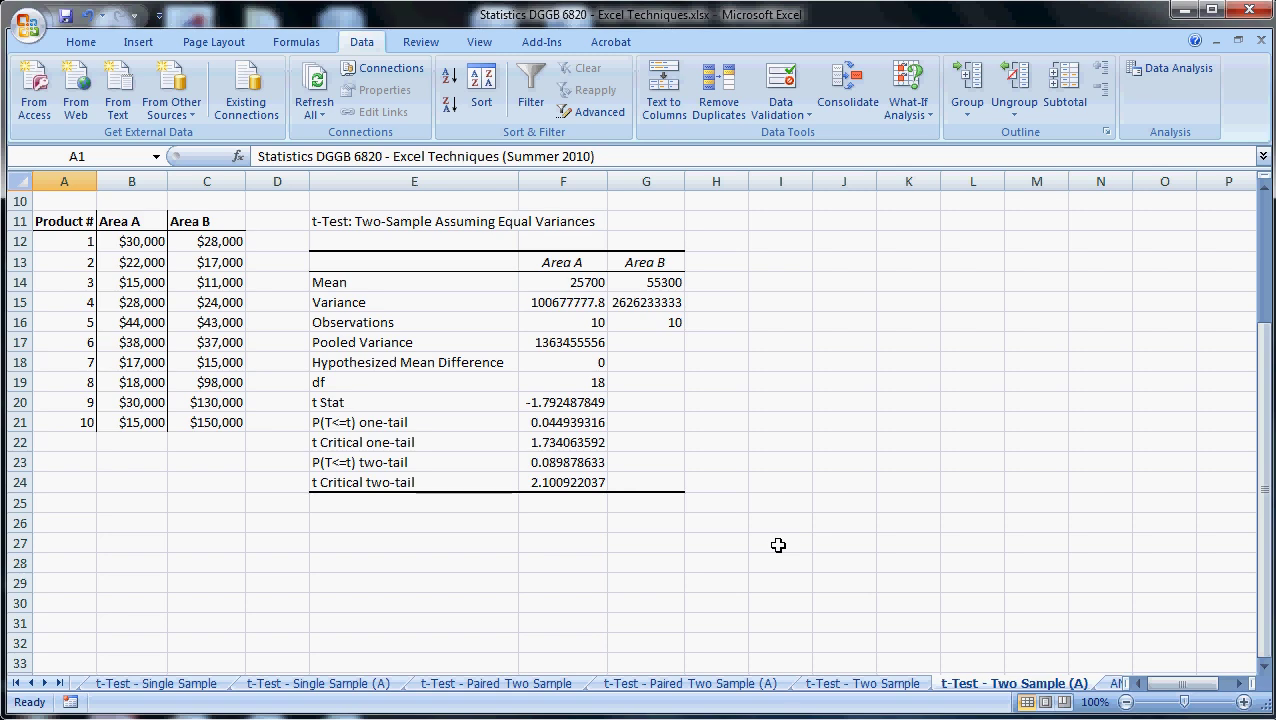
{"action": "scroll", "scroll_direction": "down", "scroll_amount": 3}
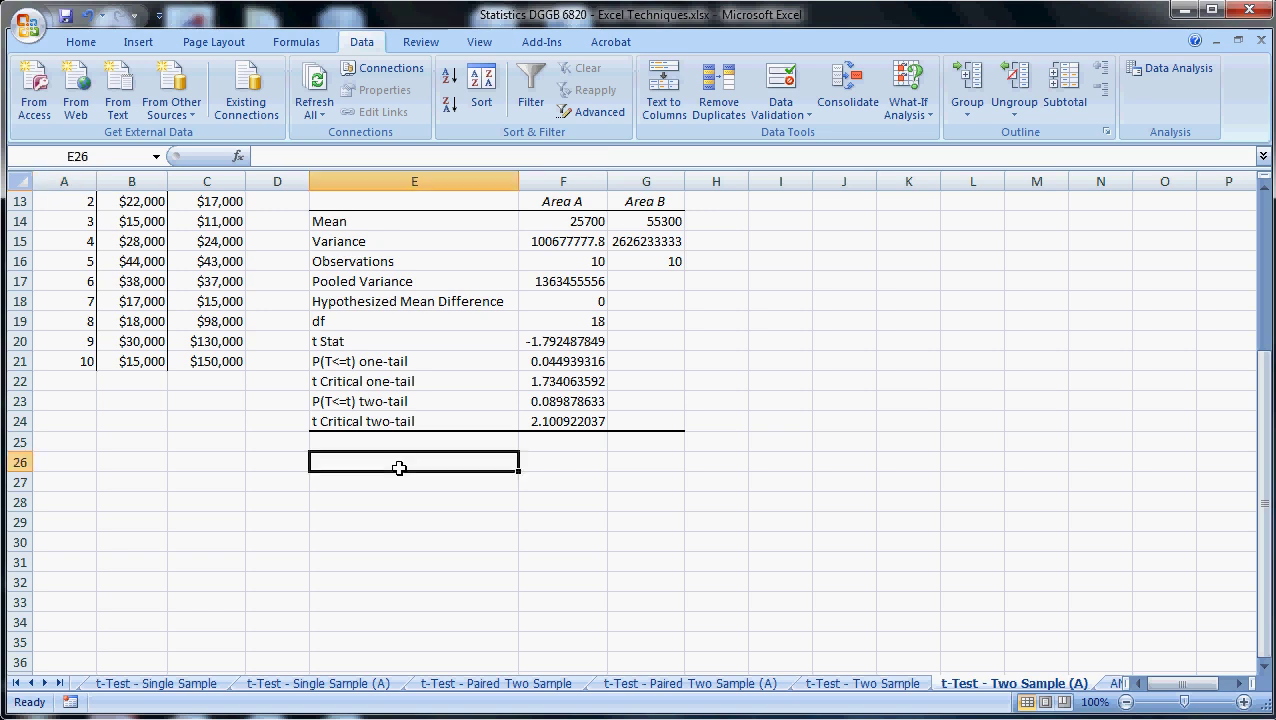
{"action": "scroll", "scroll_direction": "up", "scroll_amount": 3}
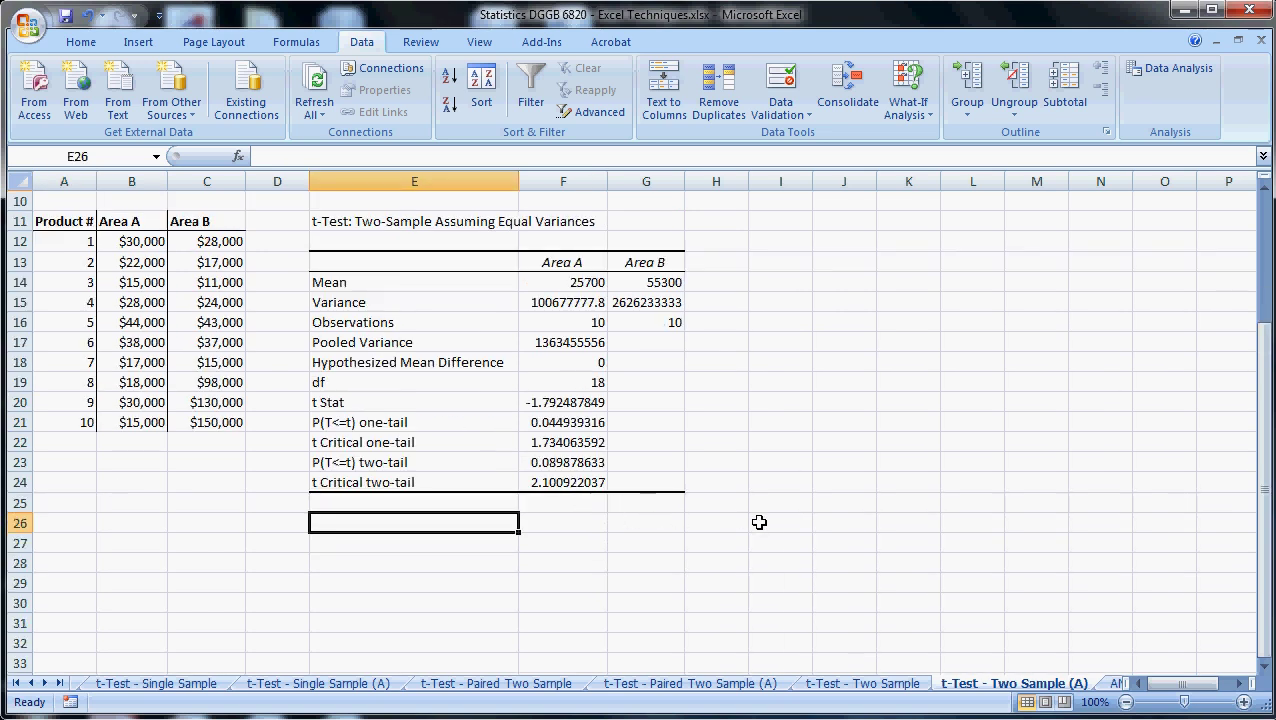
{"action": "mouse_move", "coordinate": [282, 396]}
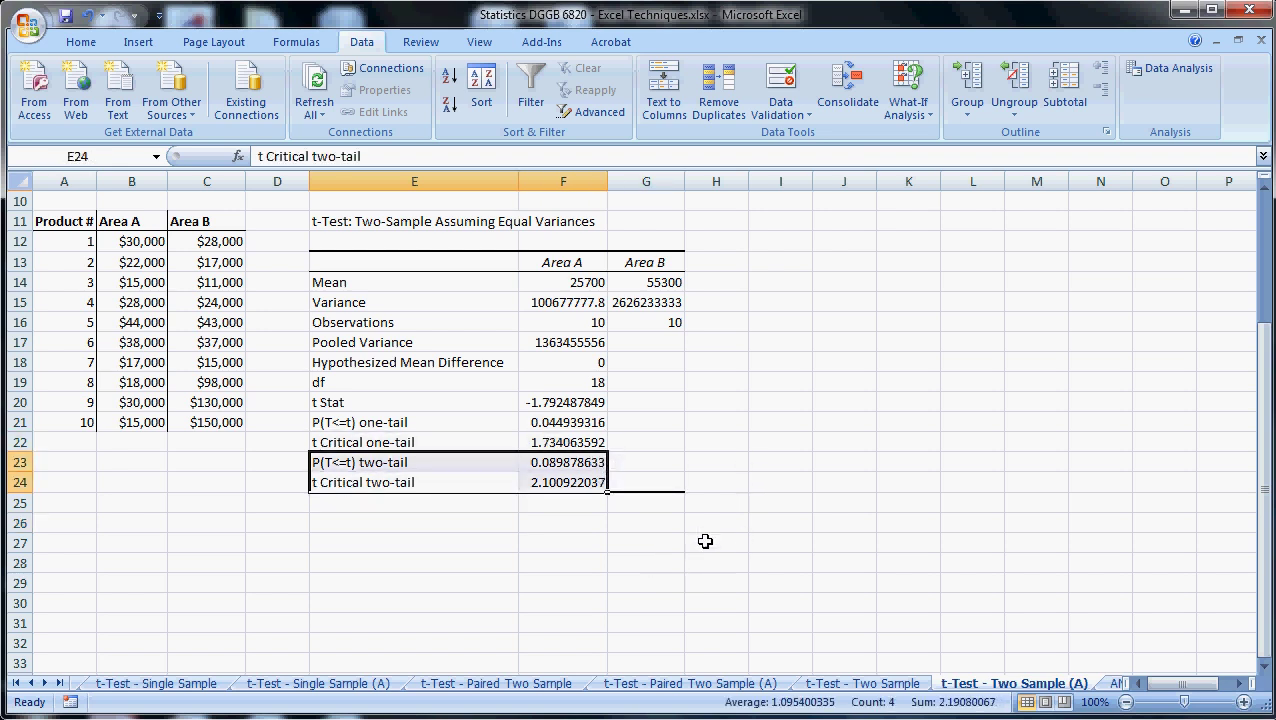
{"action": "scroll", "scroll_direction": "up", "scroll_amount": 3}
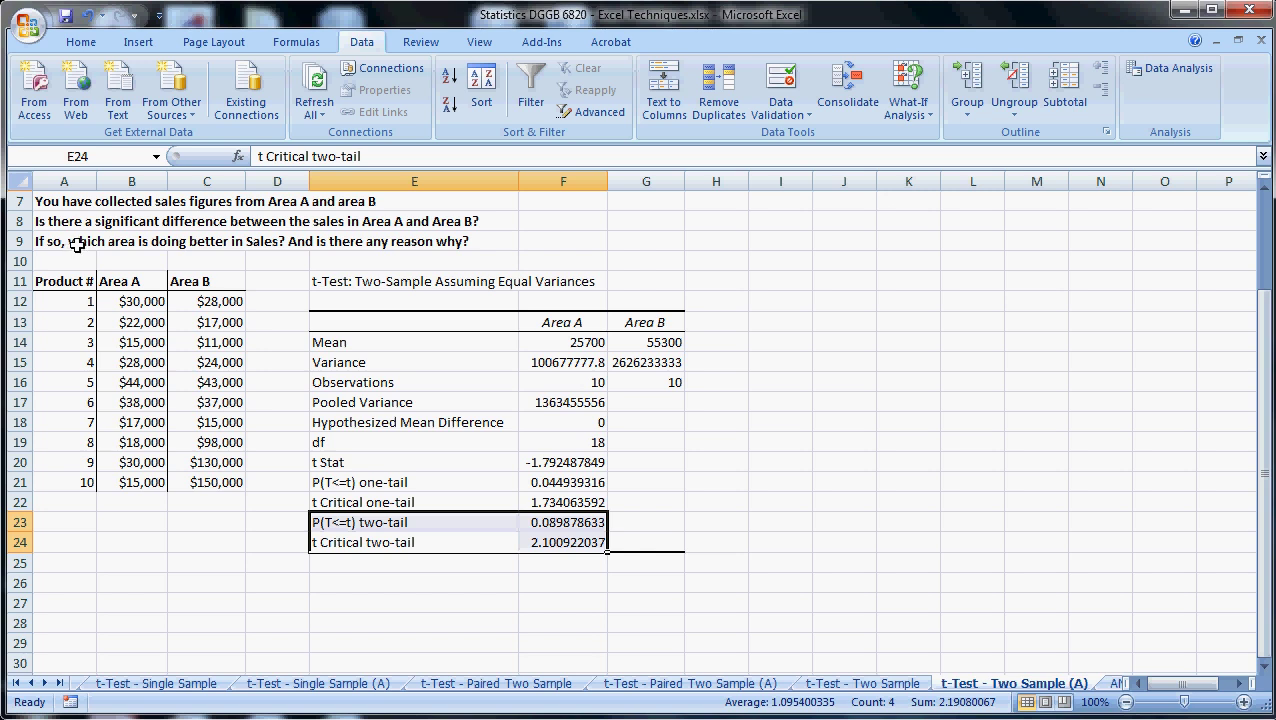
{"action": "mouse_move", "coordinate": [166, 264]}
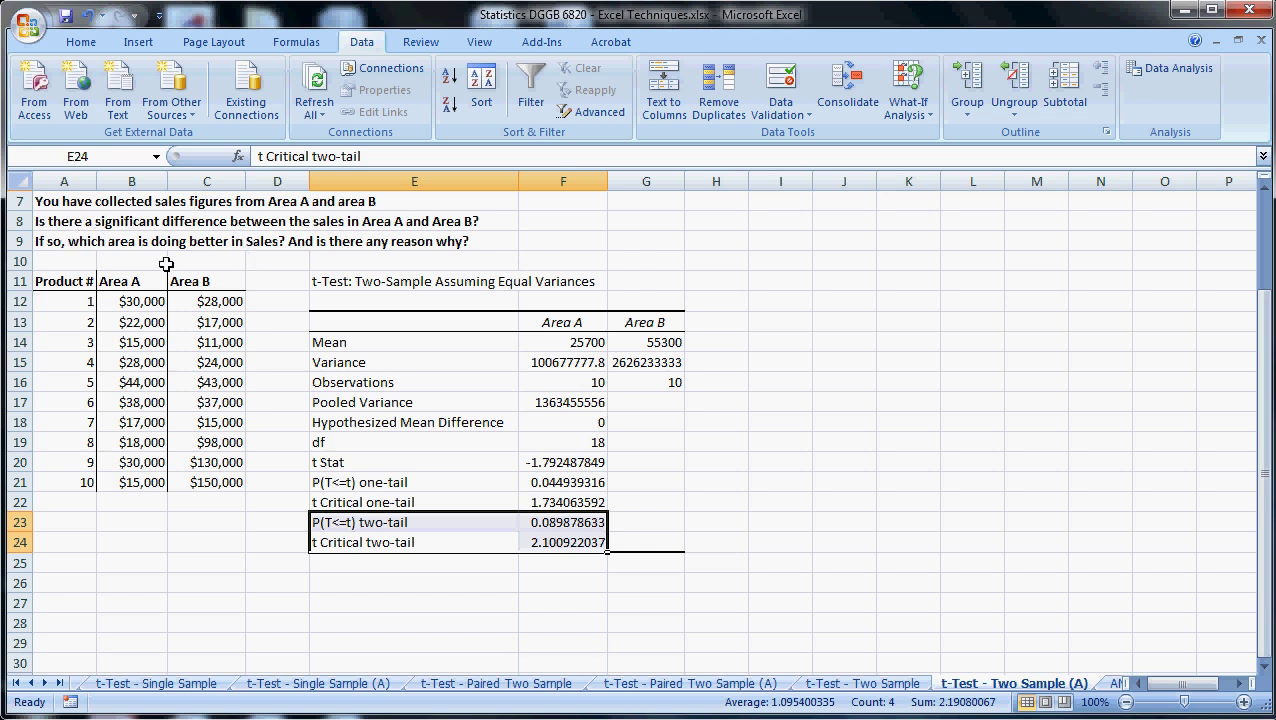
{"action": "mouse_move", "coordinate": [74, 256]}
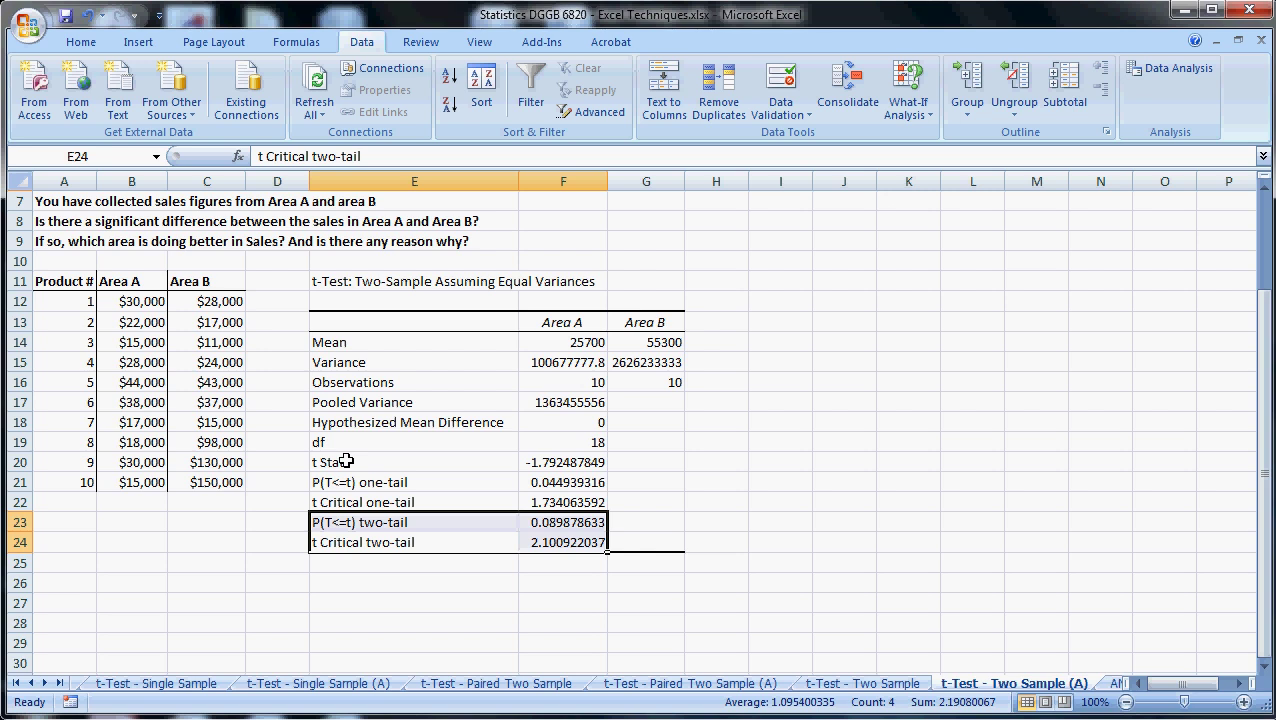
{"action": "mouse_move", "coordinate": [344, 448]}
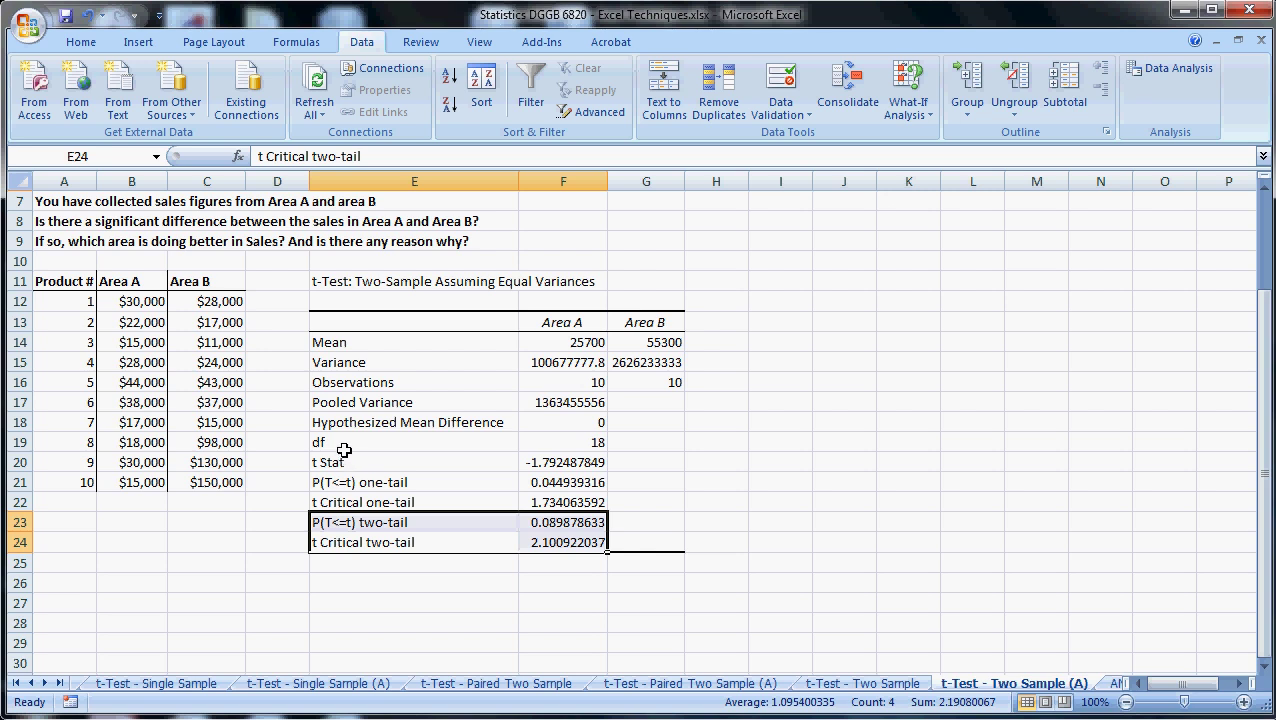
{"action": "mouse_move", "coordinate": [516, 516]}
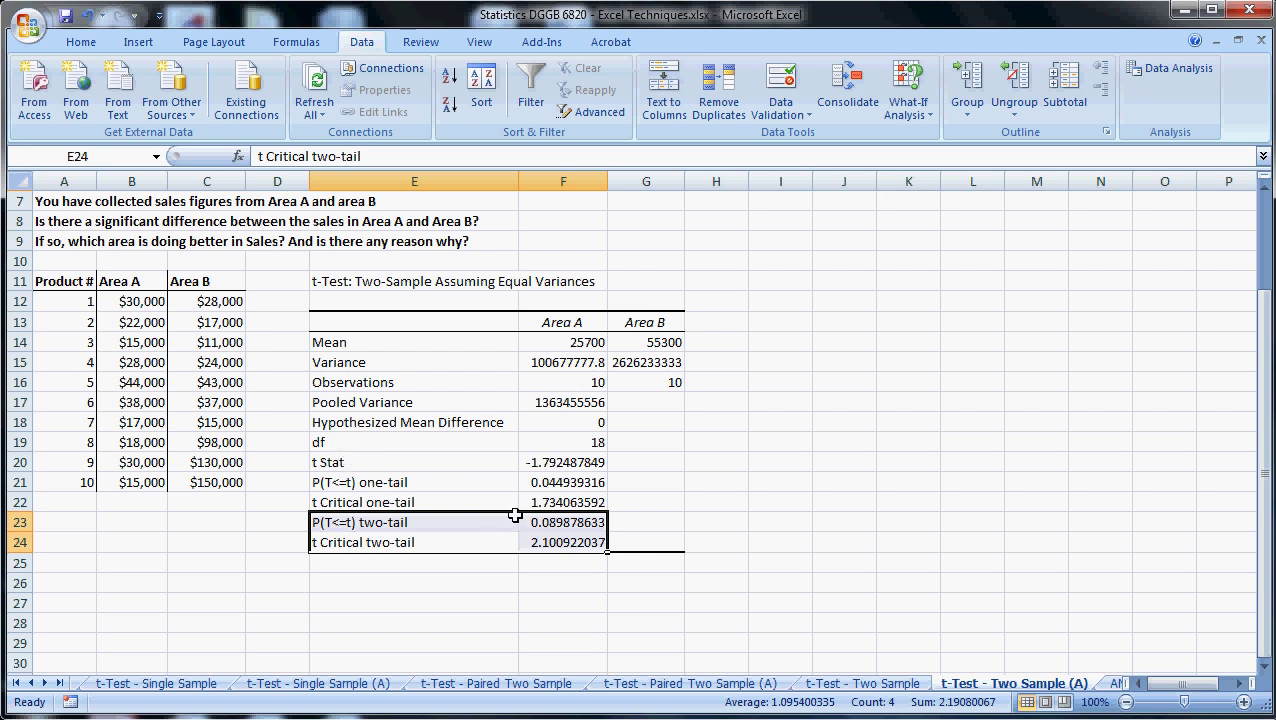
{"action": "mouse_move", "coordinate": [244, 352]}
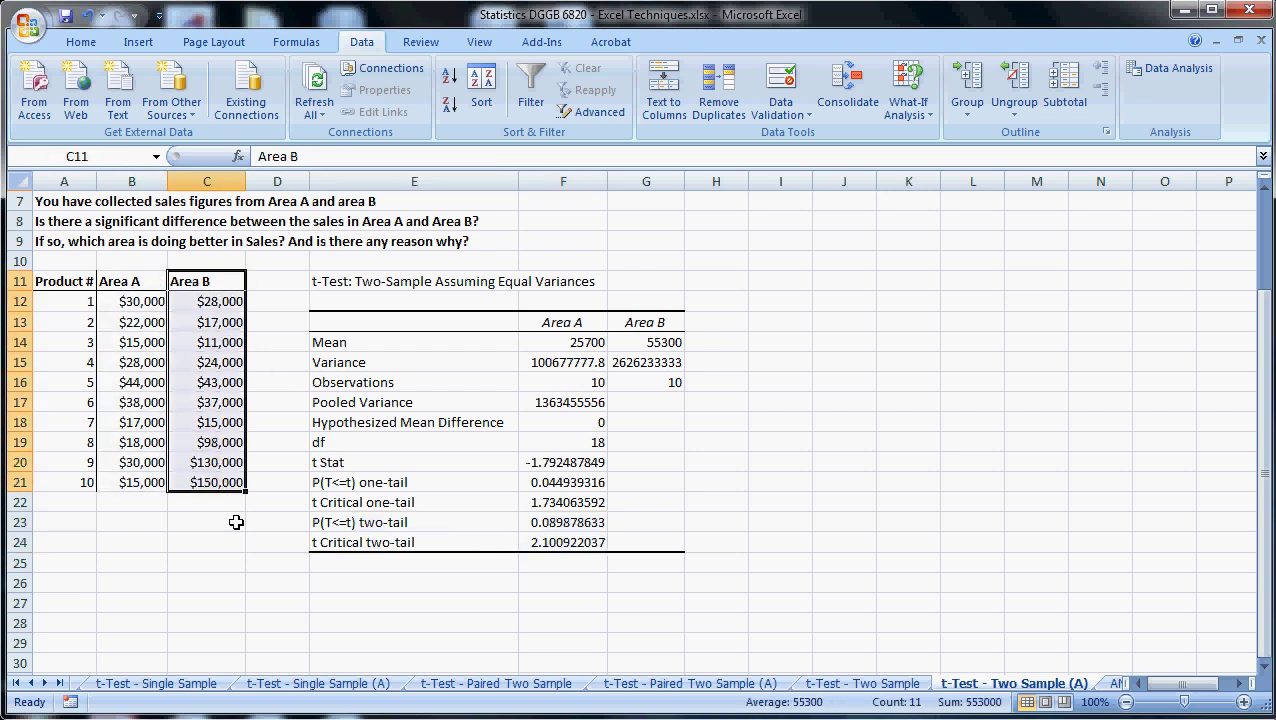
{"action": "left_click_drag", "start_coordinate": [208, 462], "coordinate": [208, 502]}
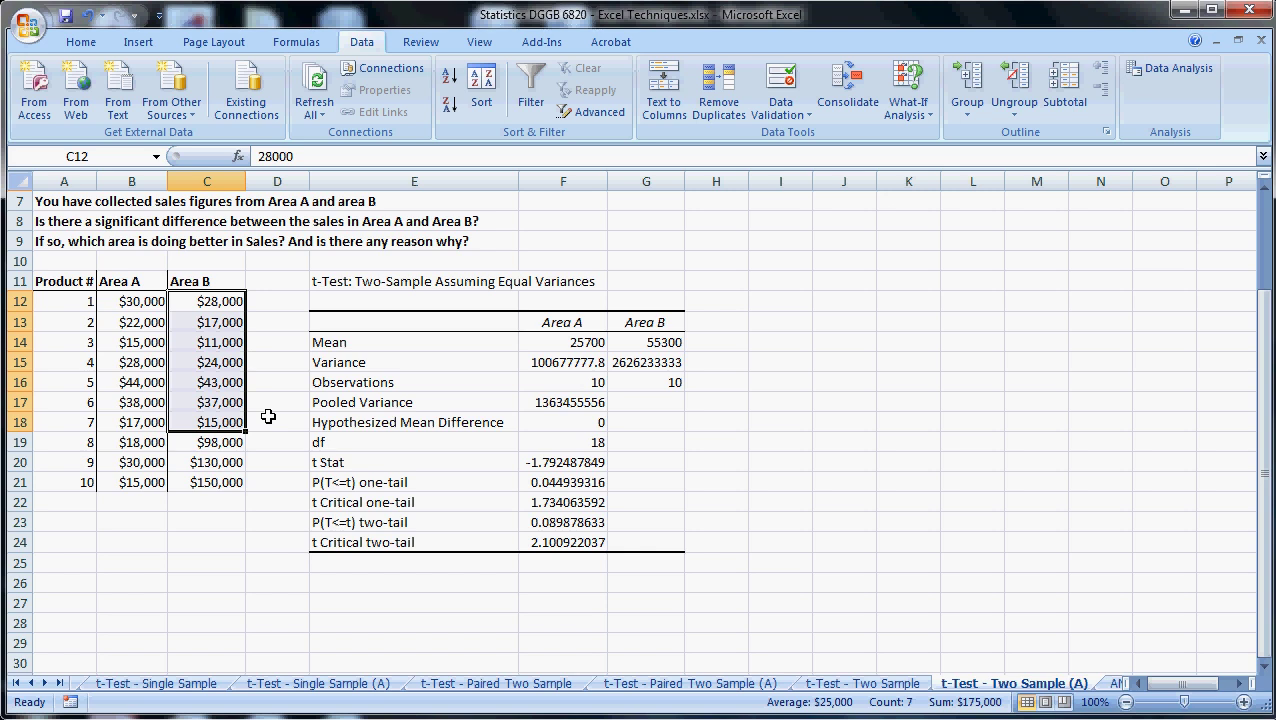
{"action": "mouse_move", "coordinate": [234, 296]}
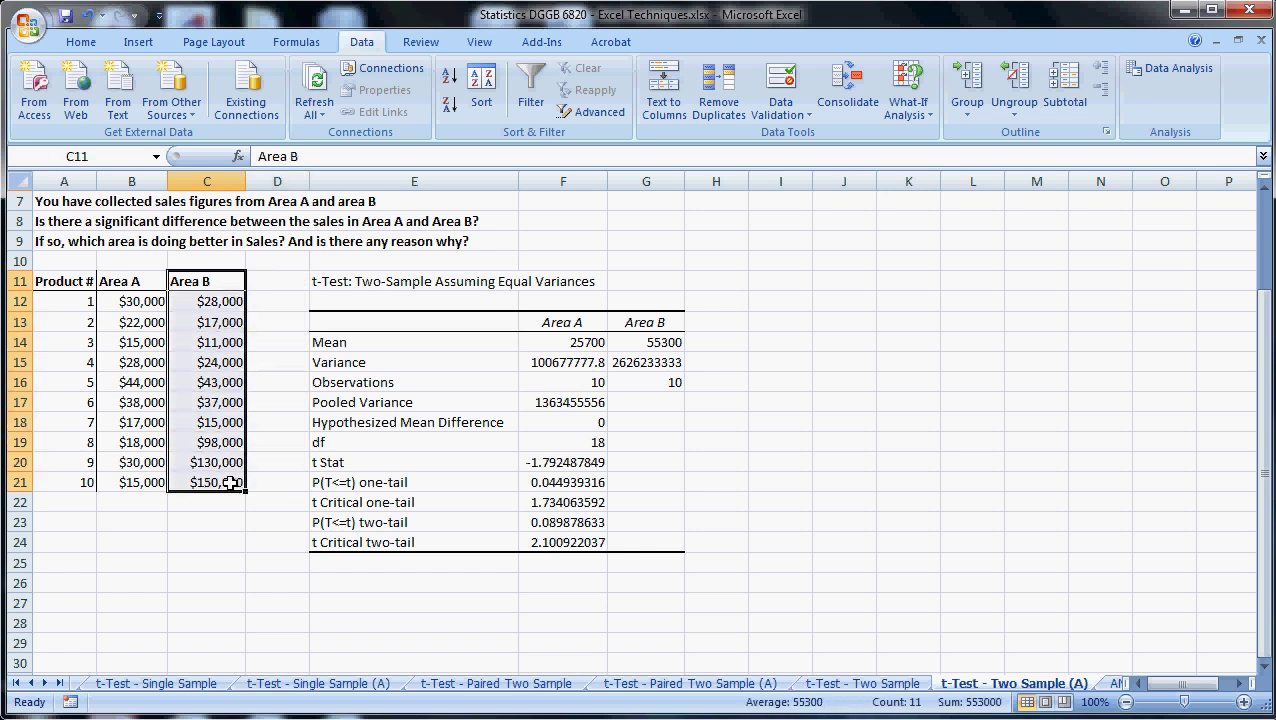
{"action": "left_click", "coordinate": [132, 302]}
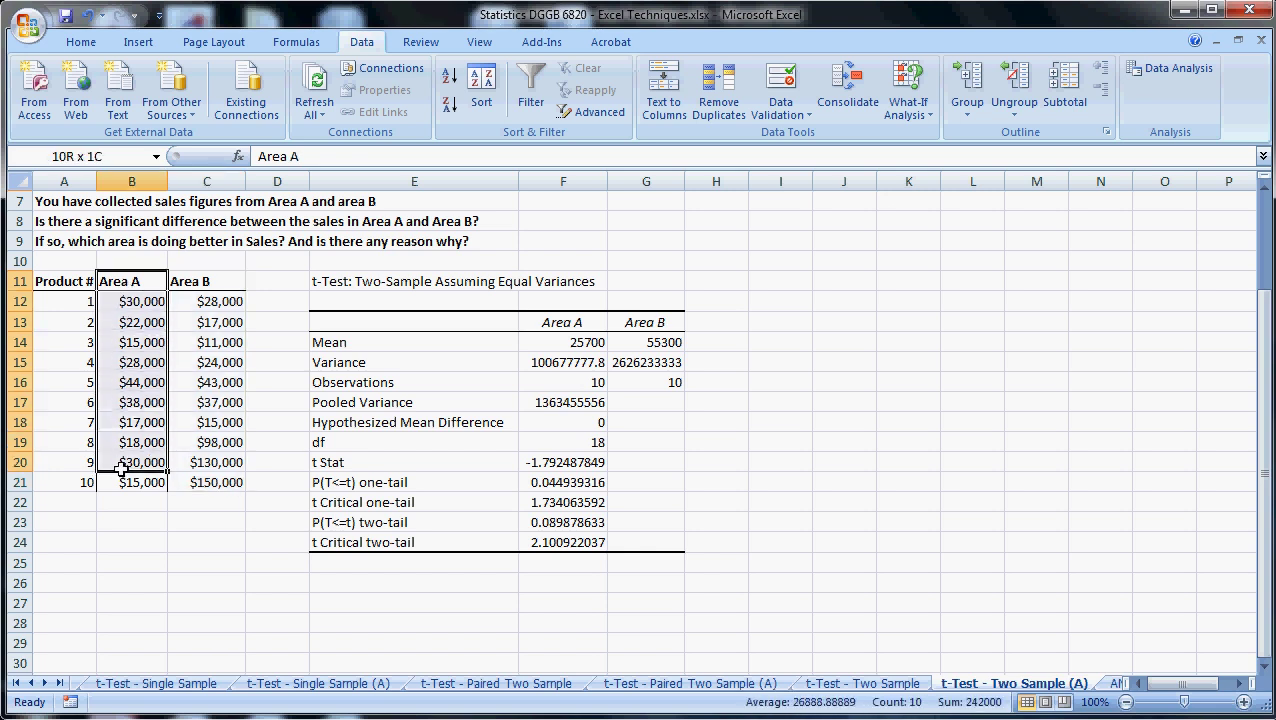
{"action": "left_click", "coordinate": [132, 280]}
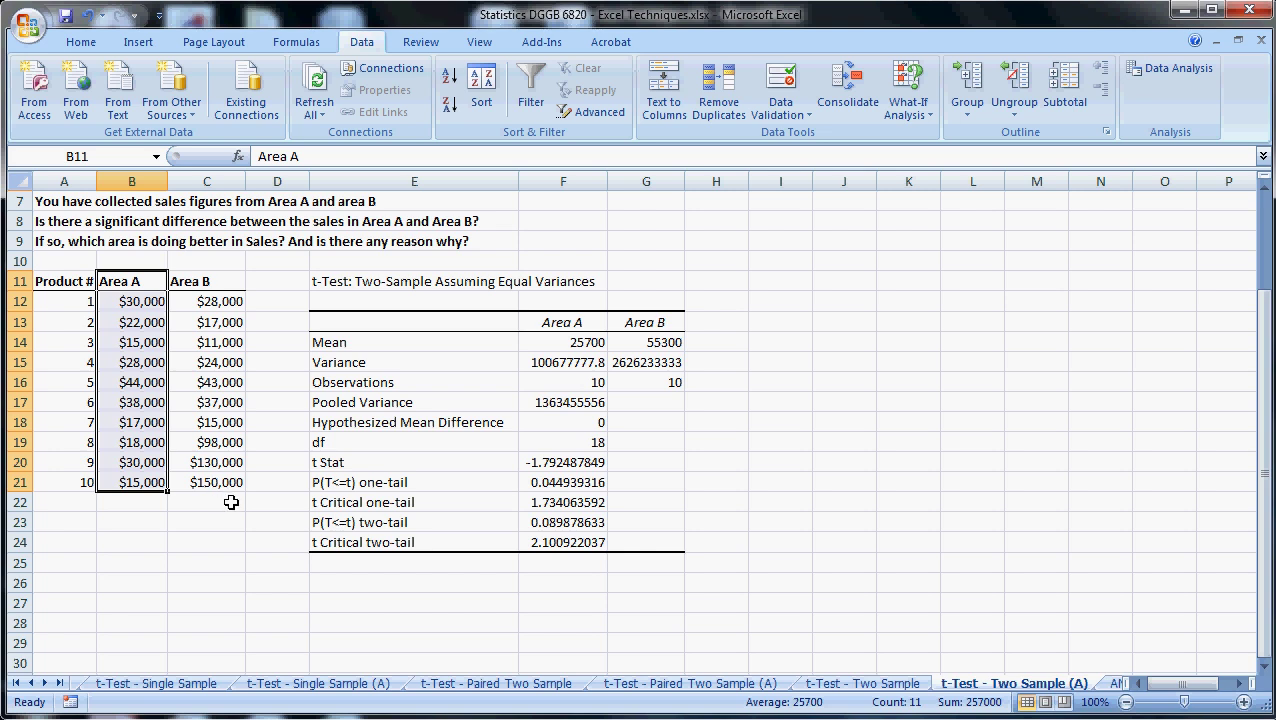
{"action": "mouse_move", "coordinate": [376, 544]}
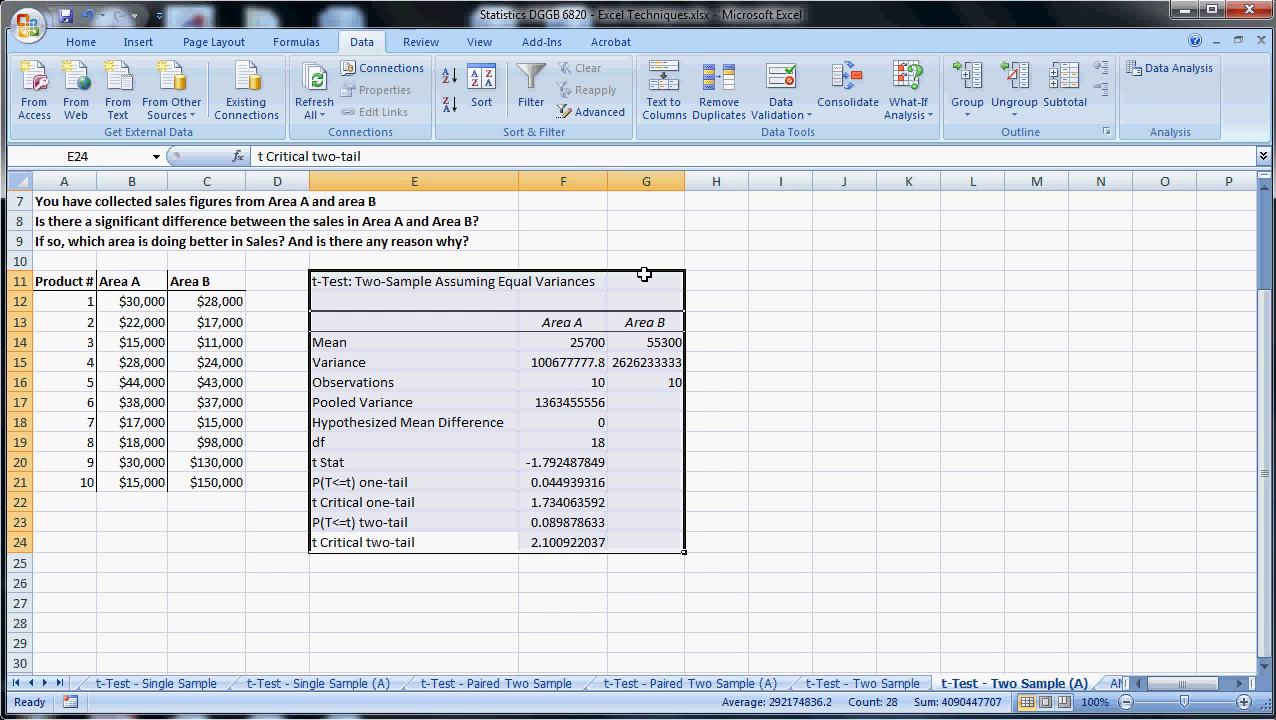
{"action": "mouse_move", "coordinate": [920, 508]}
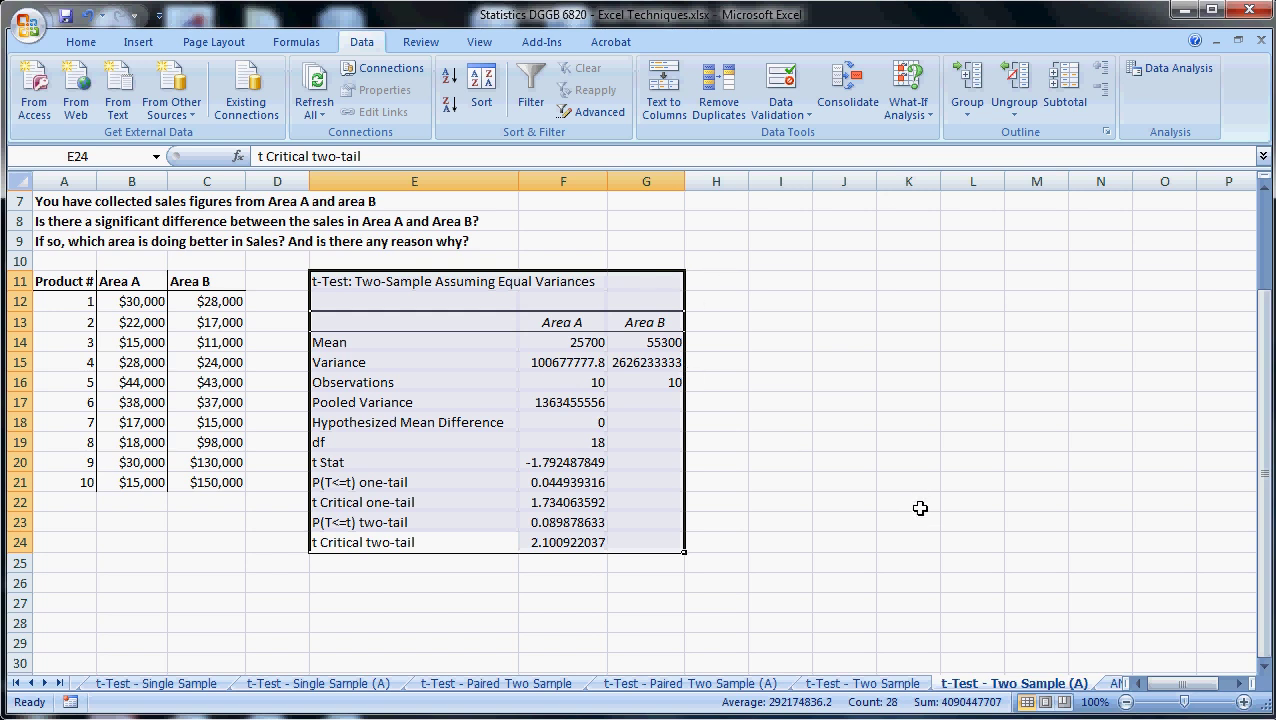
{"action": "left_click", "coordinate": [40, 684]}
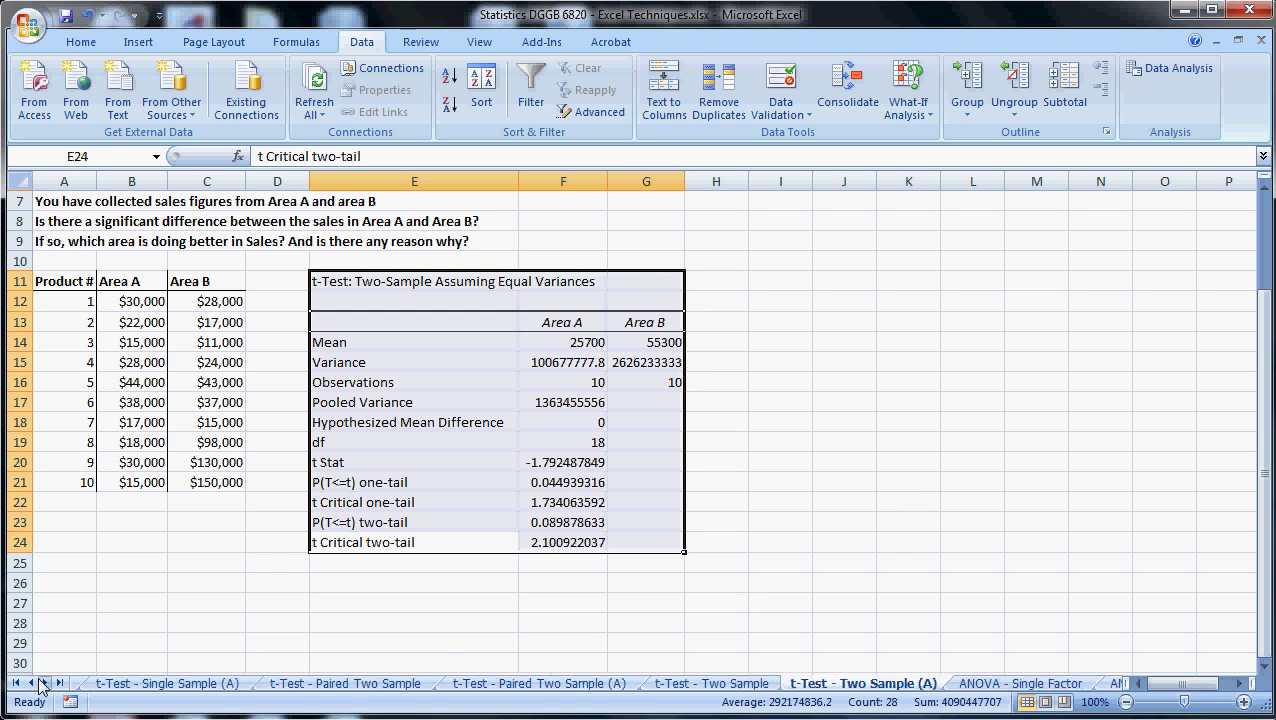